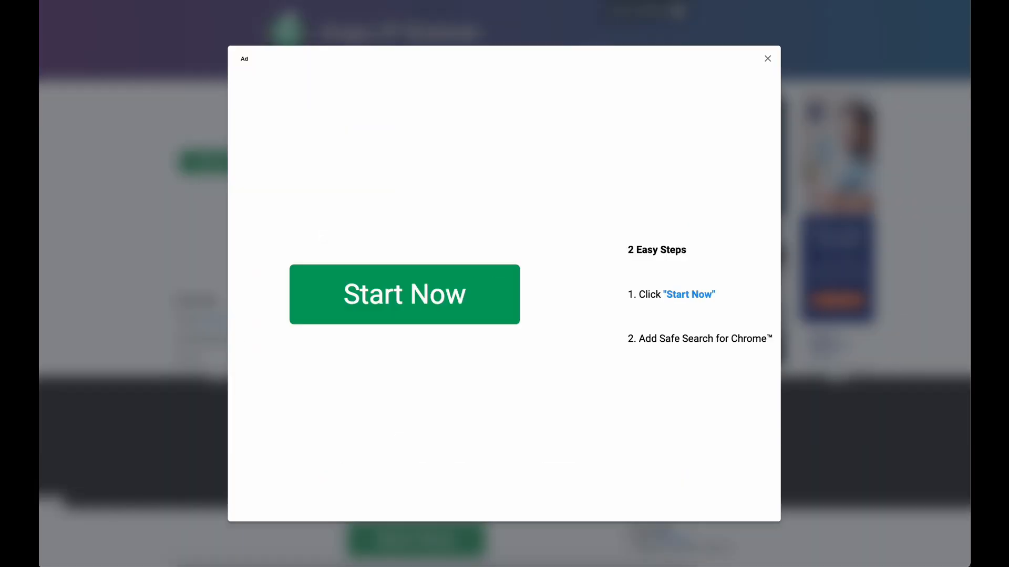
Step: Dismiss the advertisement popup so the Antminer dashboard can load
left_click(767, 59)
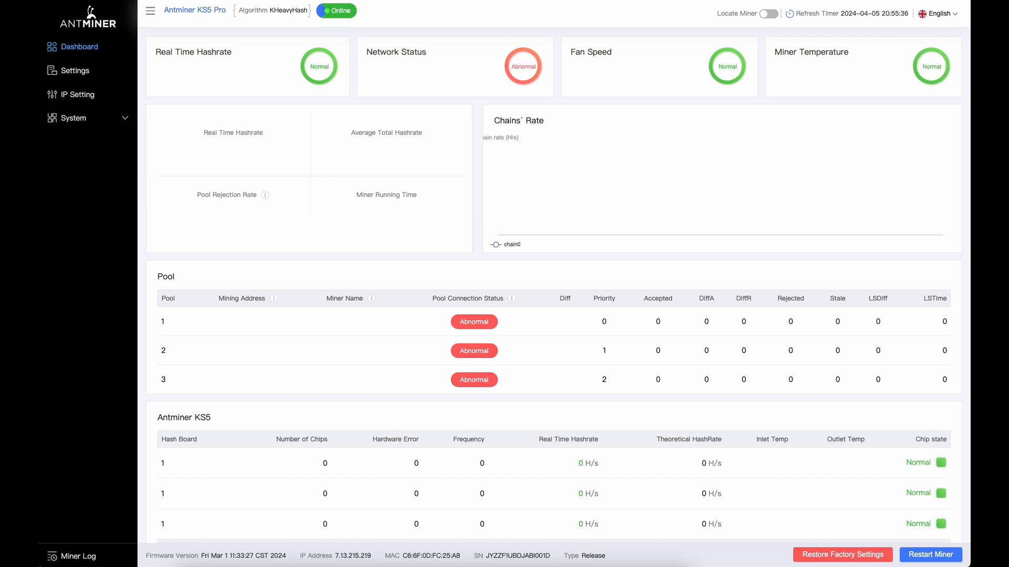
mouse_move(293, 81)
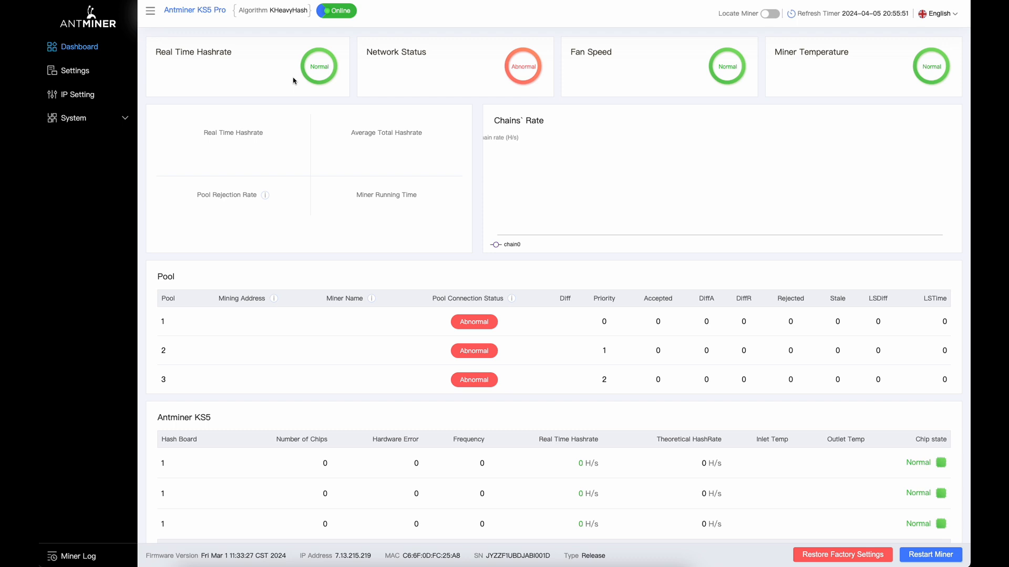
mouse_move(203, 47)
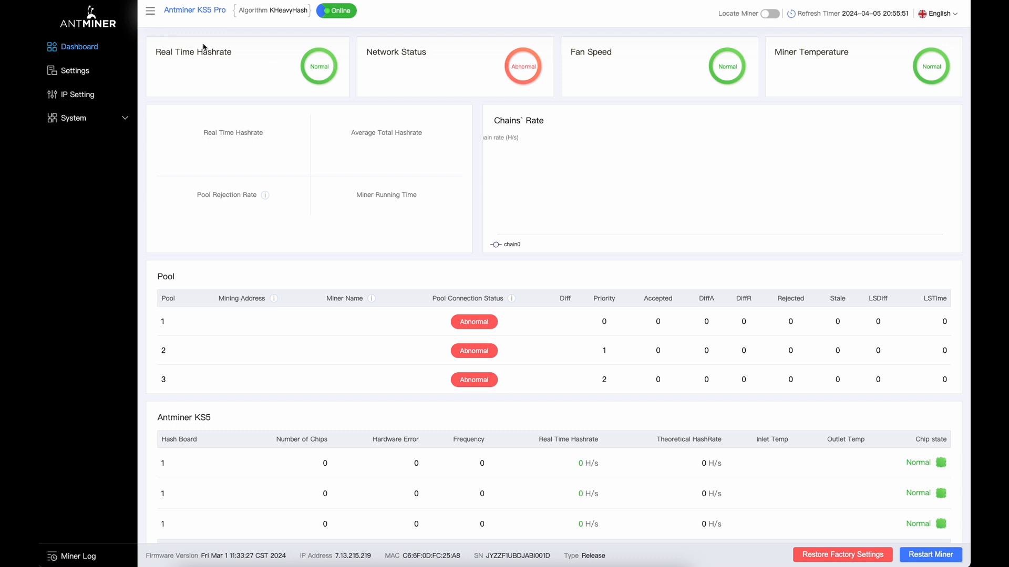
mouse_move(370, 211)
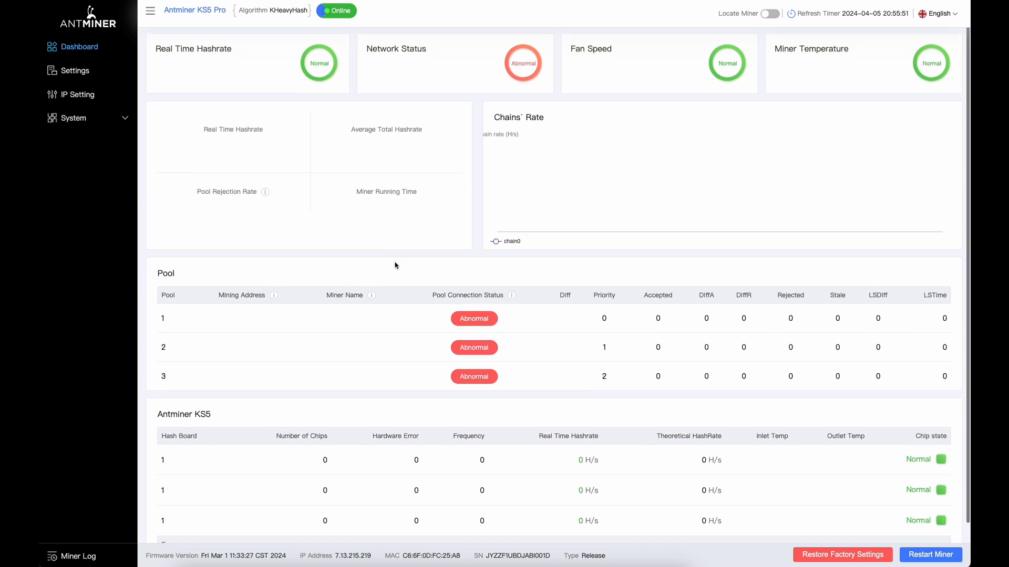
scroll("down", 3)
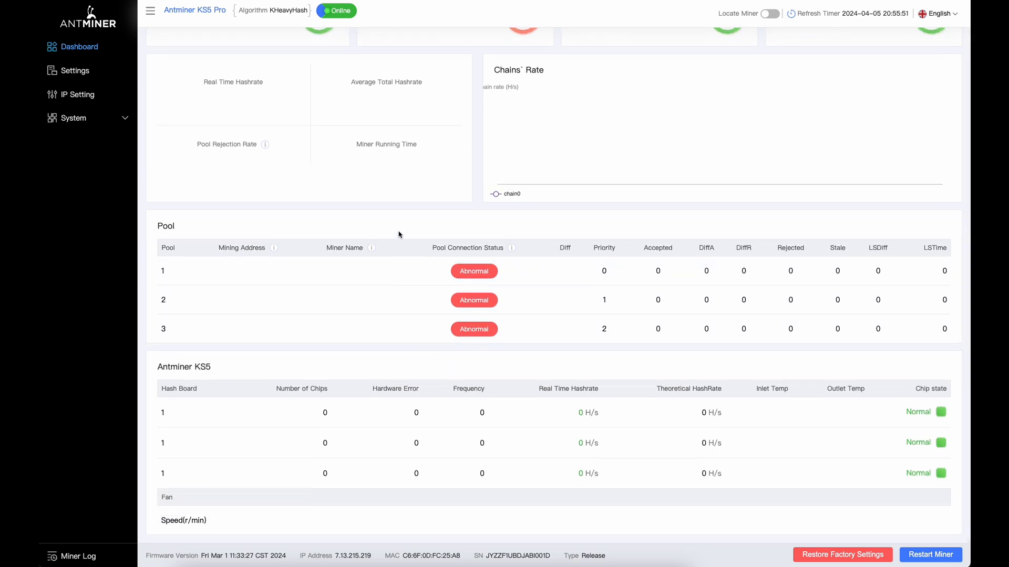
Step: Visit the Settings page, leaving pool fields empty and manual fan speed control off at 100%
left_click(74, 70)
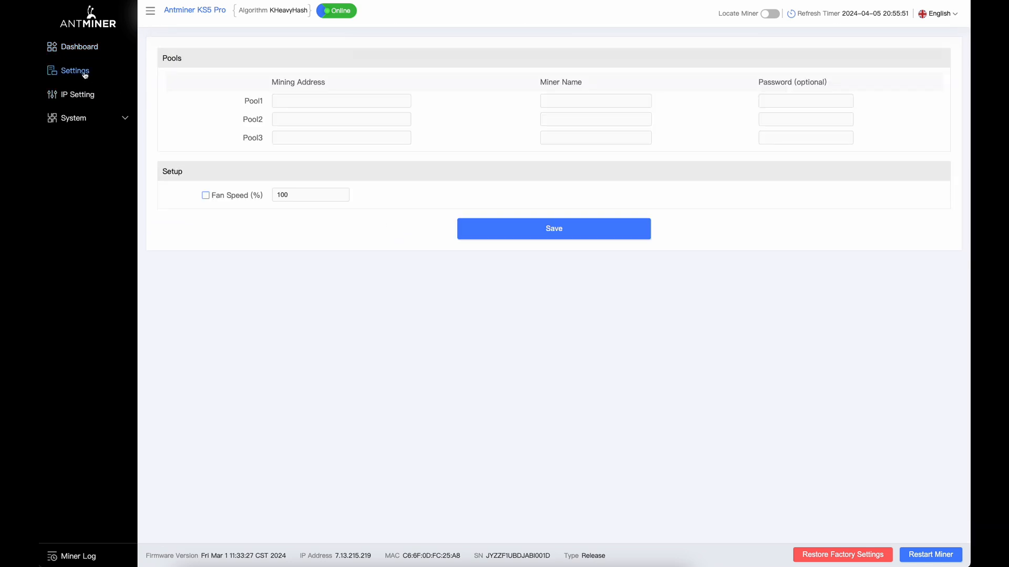
left_click(340, 137)
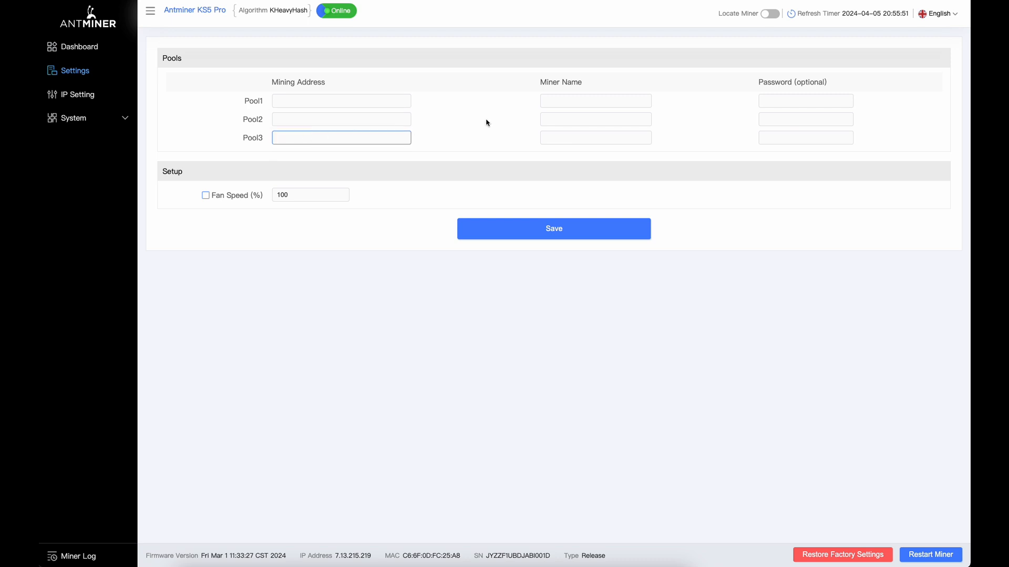
left_click(594, 119)
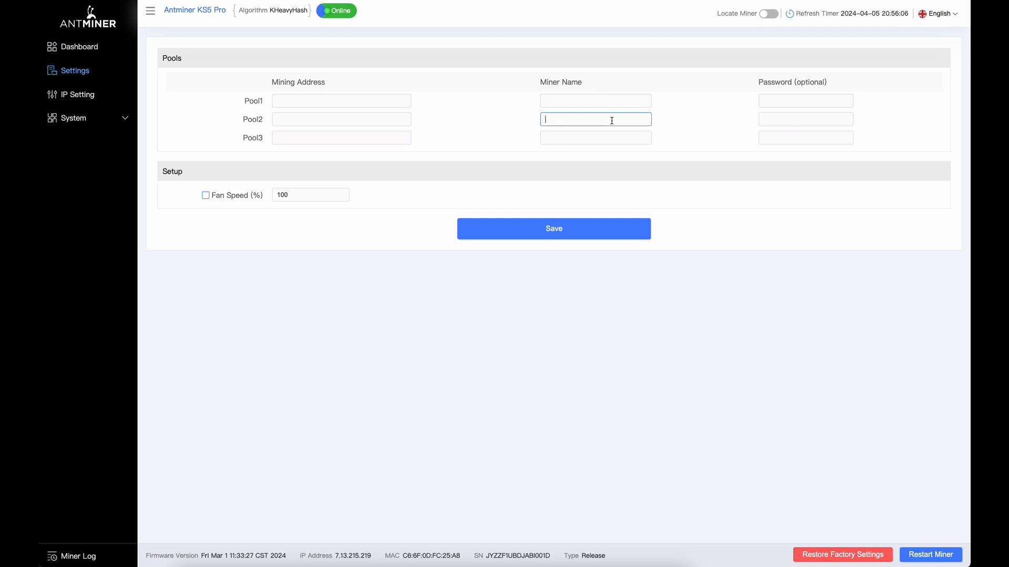
mouse_move(329, 205)
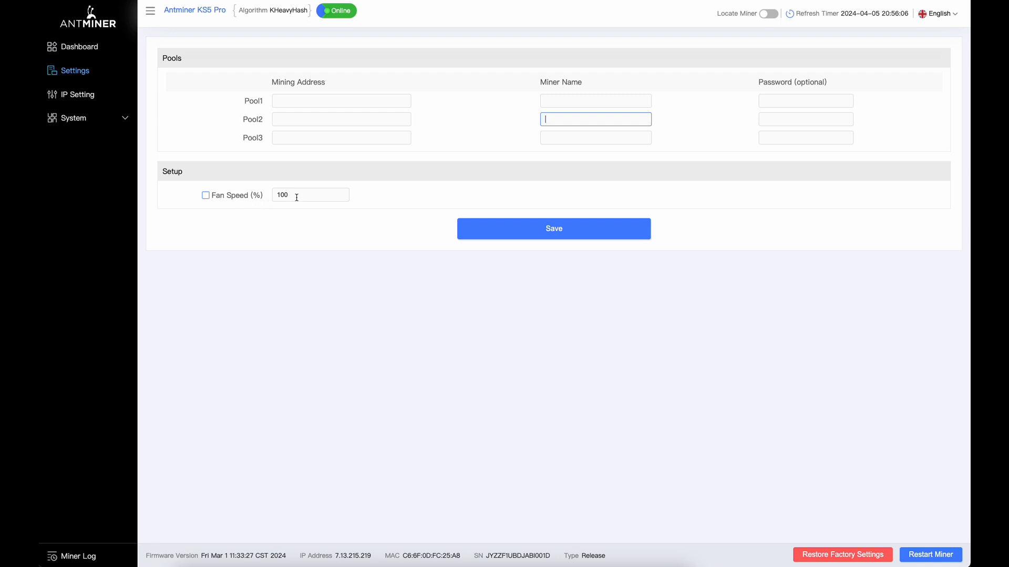
left_click(206, 196)
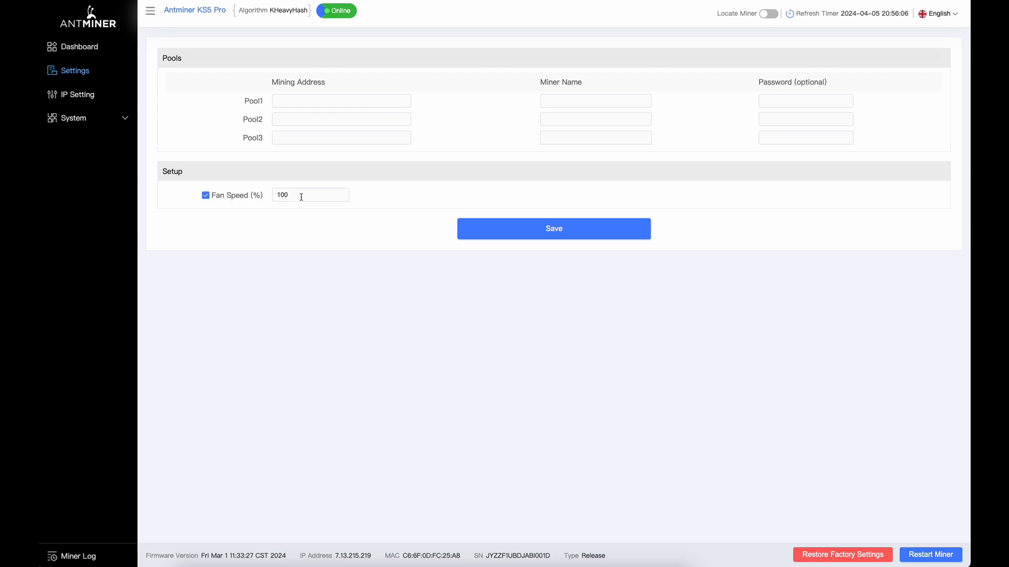
mouse_move(240, 204)
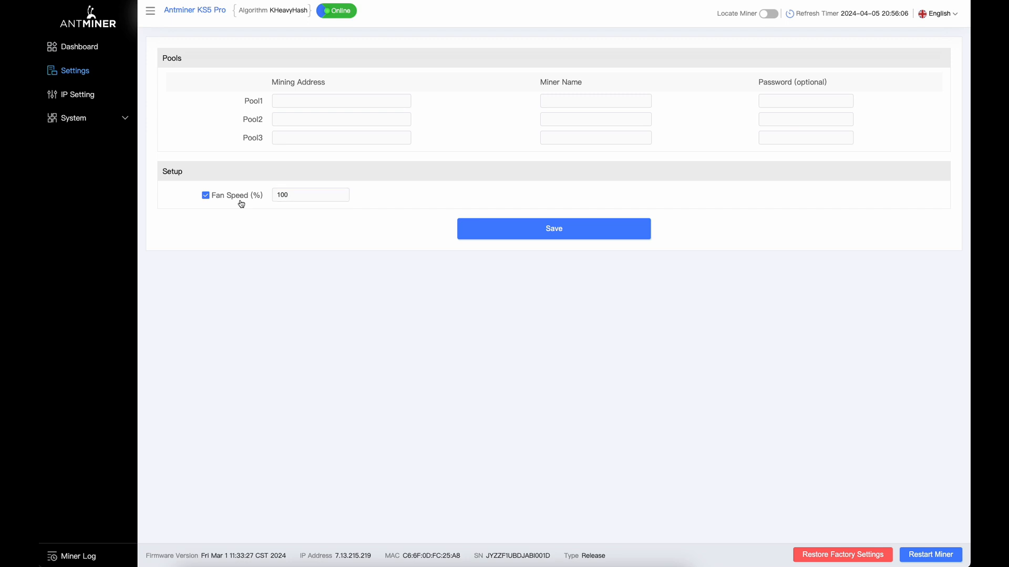
left_click(205, 195)
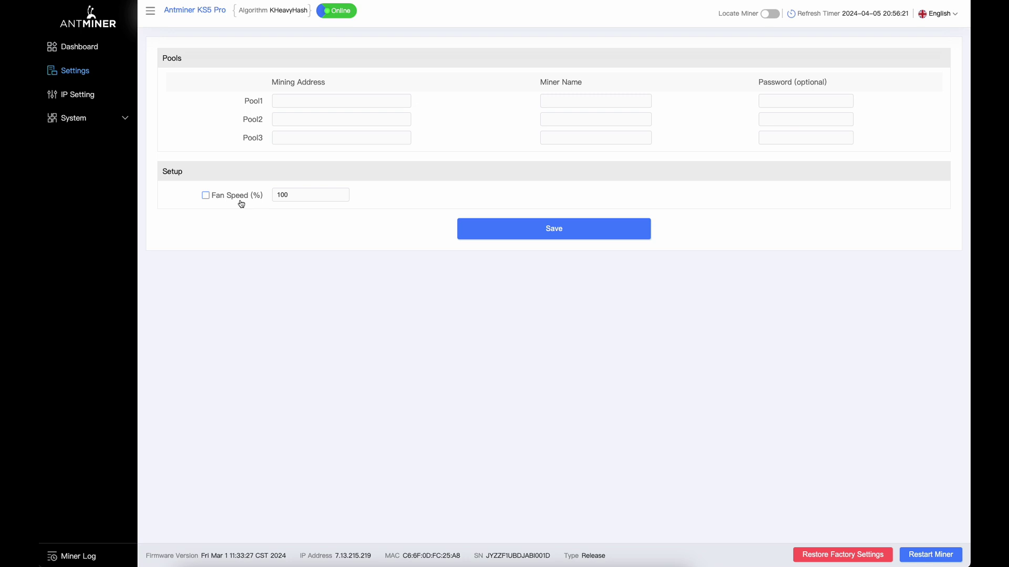
mouse_move(125, 147)
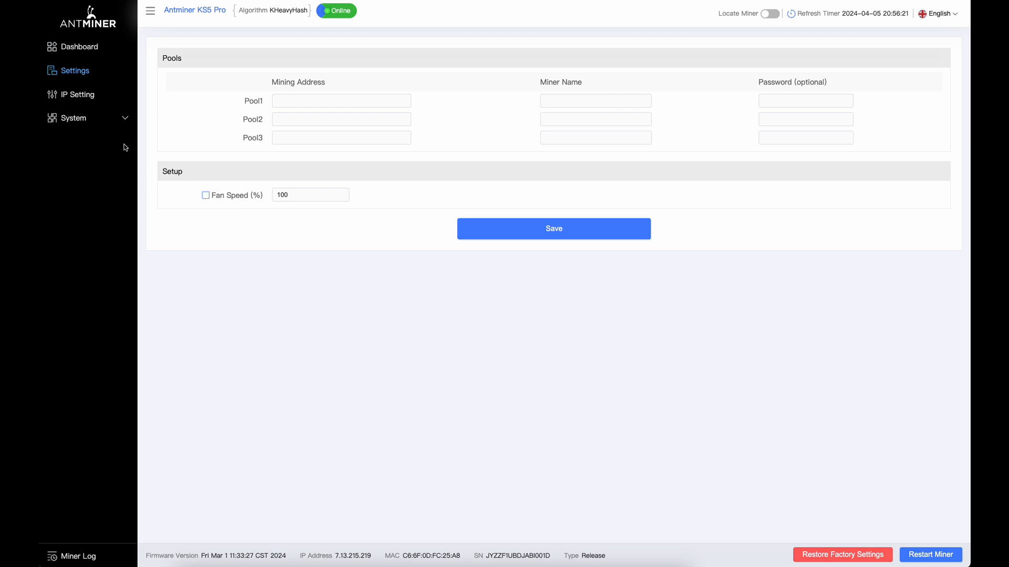
Step: Review the IP Setting page keeping the protocol on DHCP, then expand the System menu
left_click(76, 94)
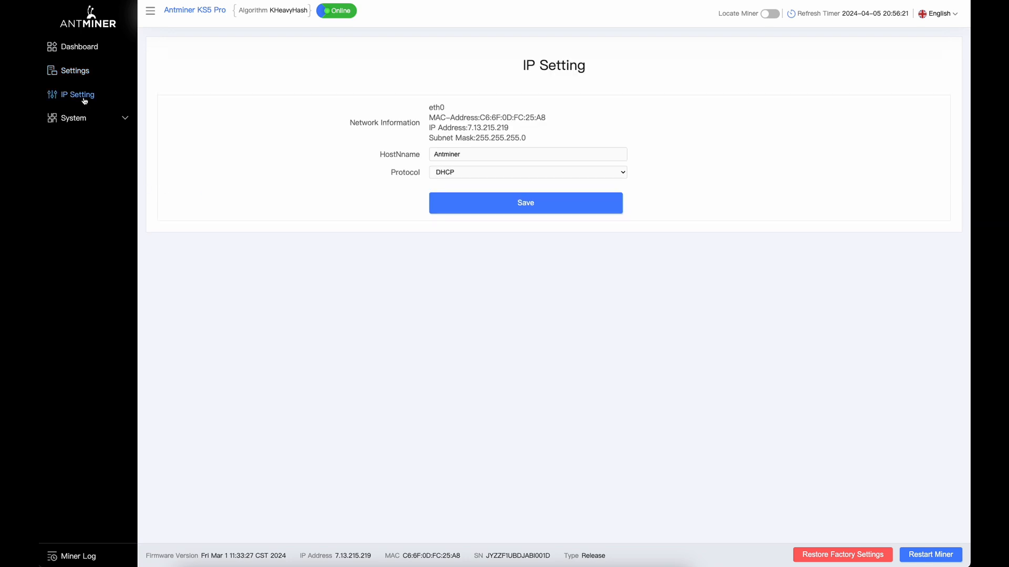
mouse_move(112, 107)
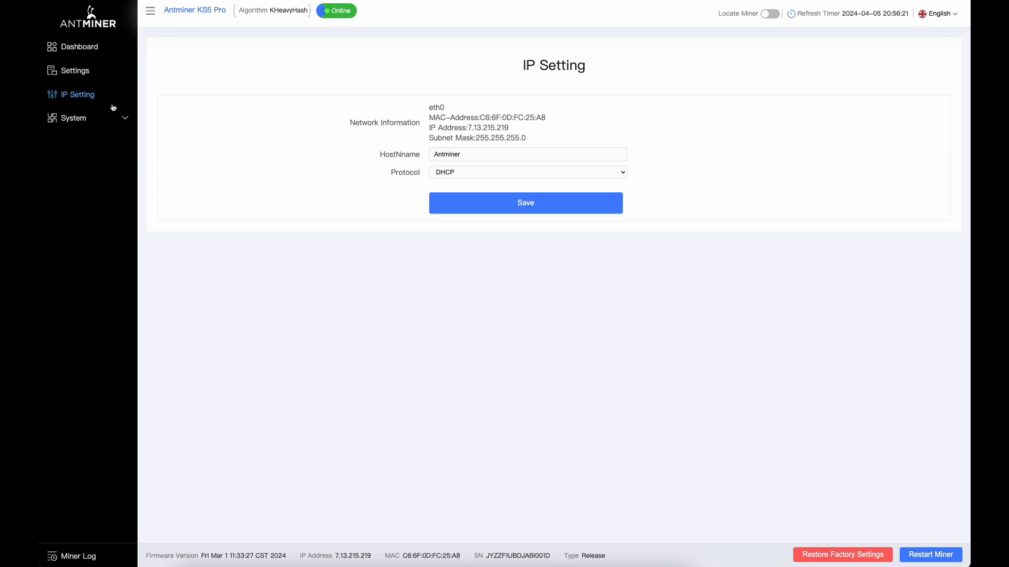
left_click(527, 171)
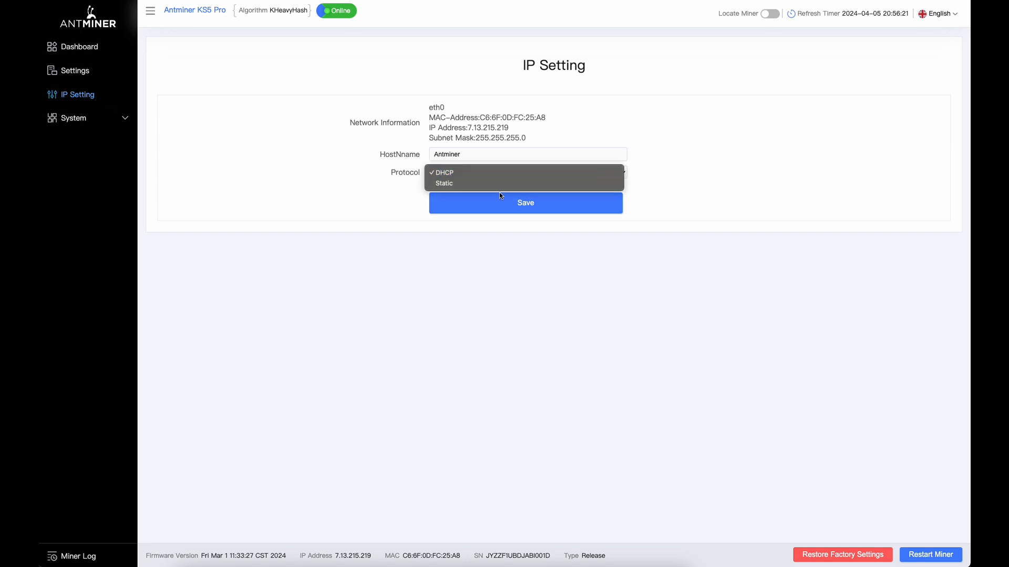
left_click(444, 172)
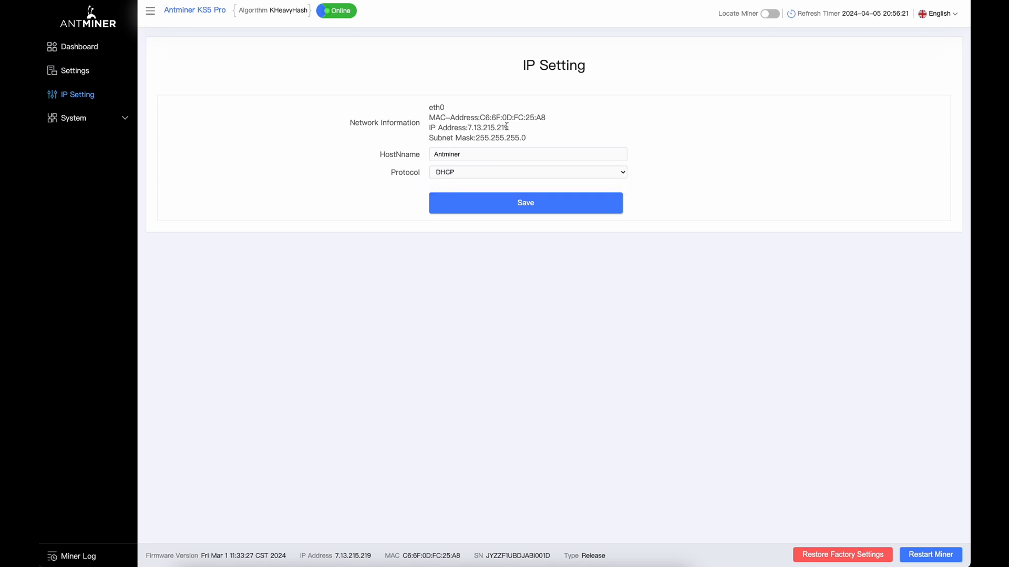
left_click(73, 118)
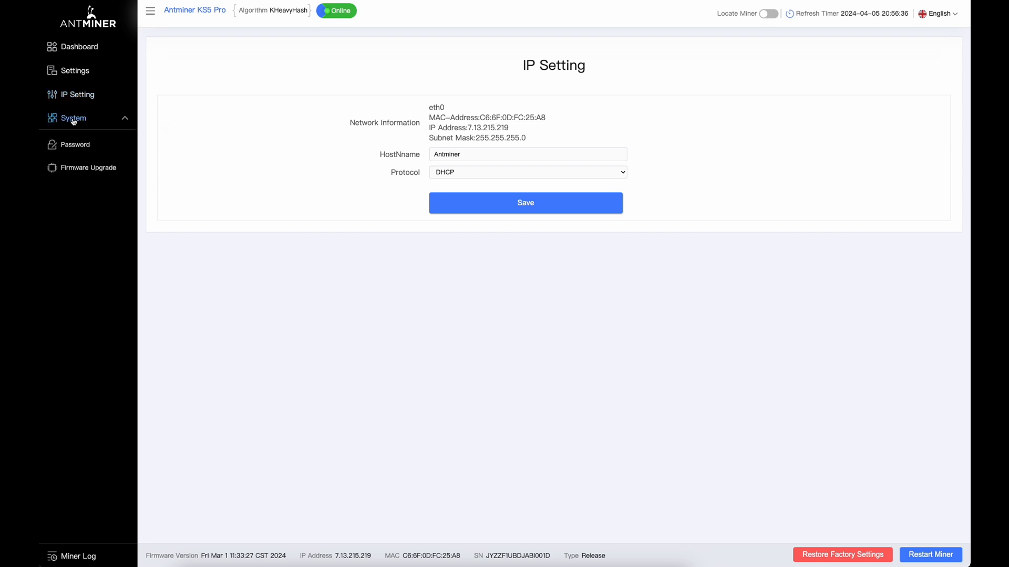
Step: Reset the miner password using the suggested new password and save it
left_click(75, 144)
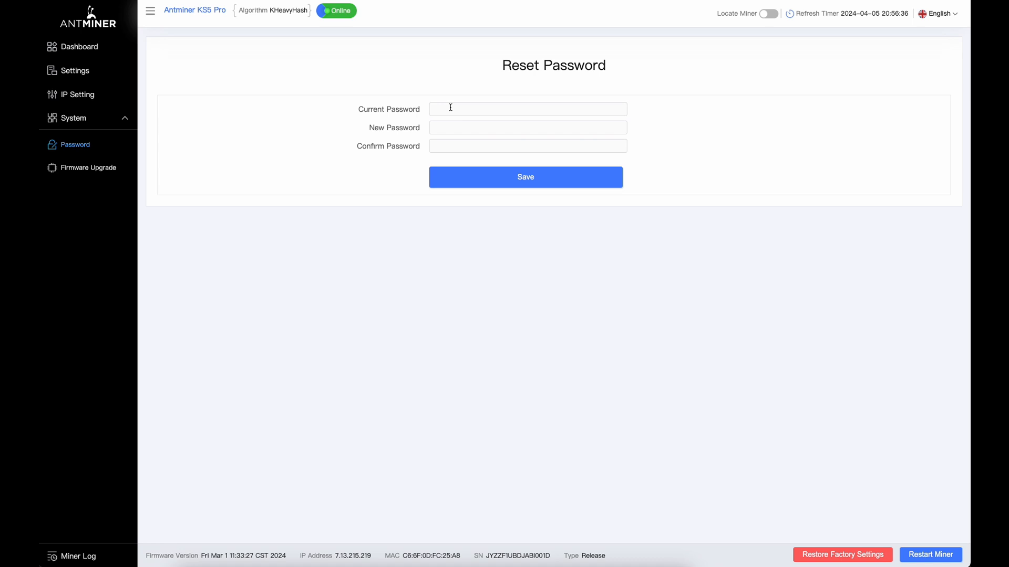
type("1")
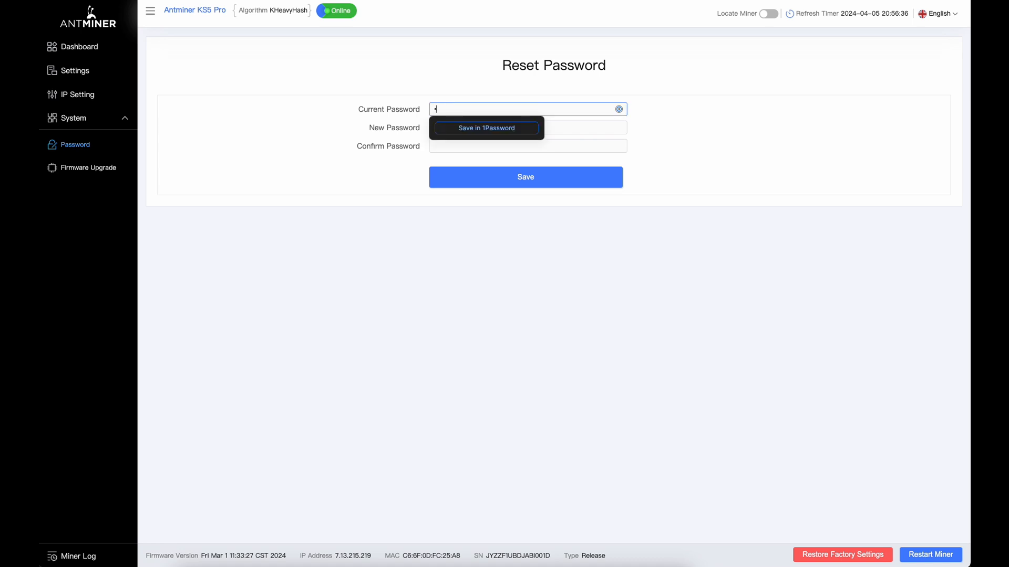
left_click(527, 127)
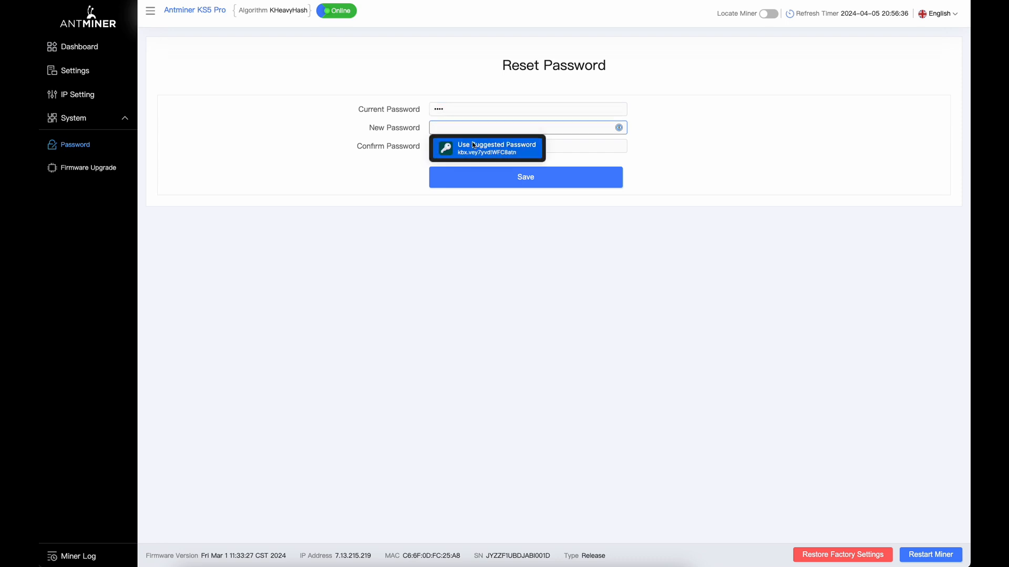
left_click(486, 148)
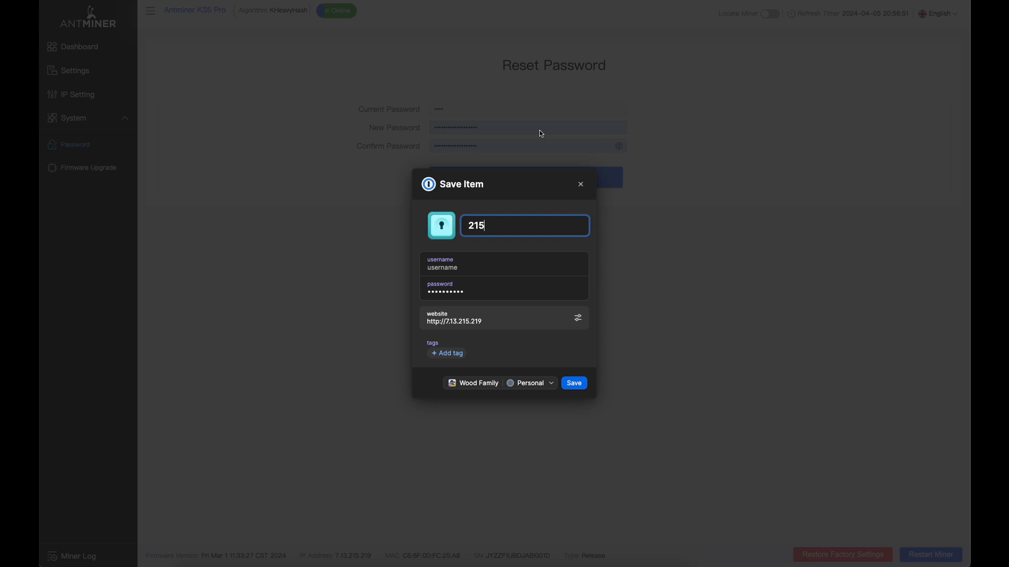
mouse_move(587, 176)
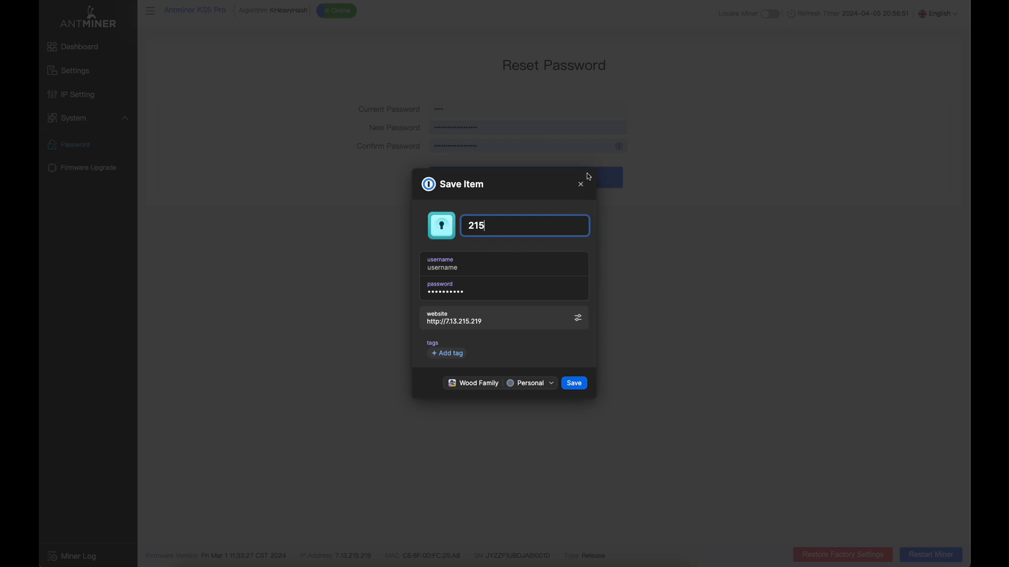
left_click(580, 185)
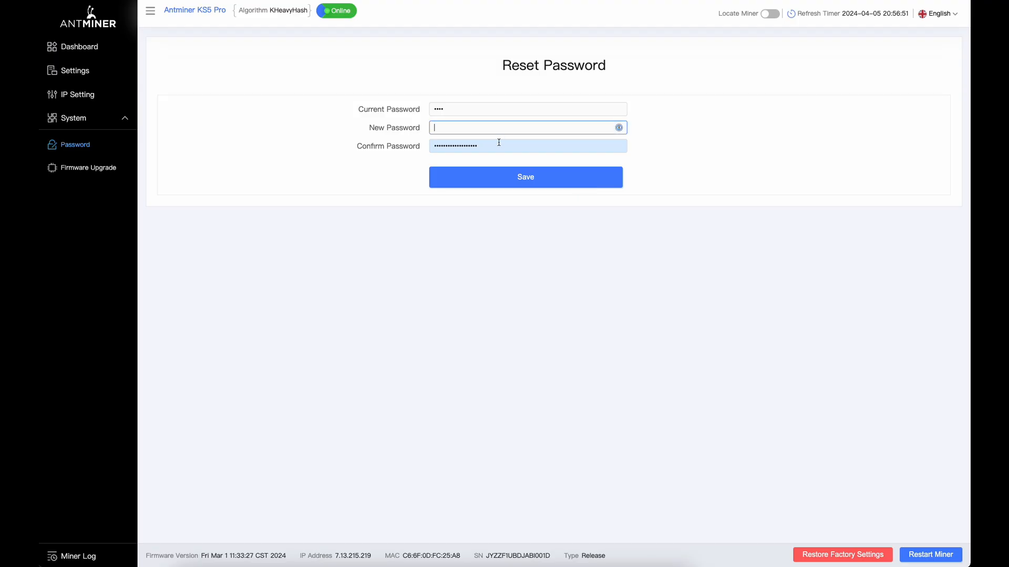
left_click(521, 127)
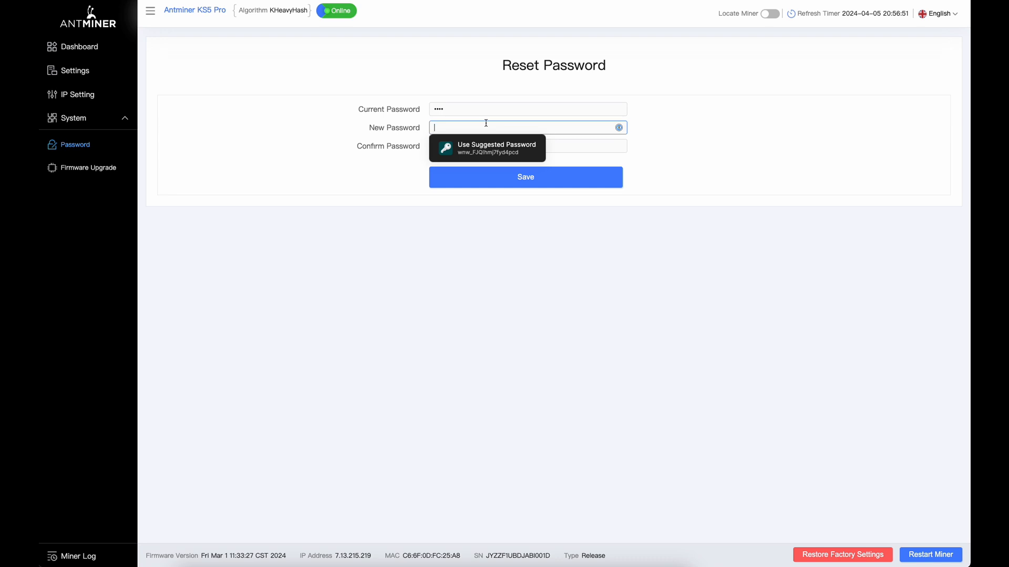
mouse_move(340, 136)
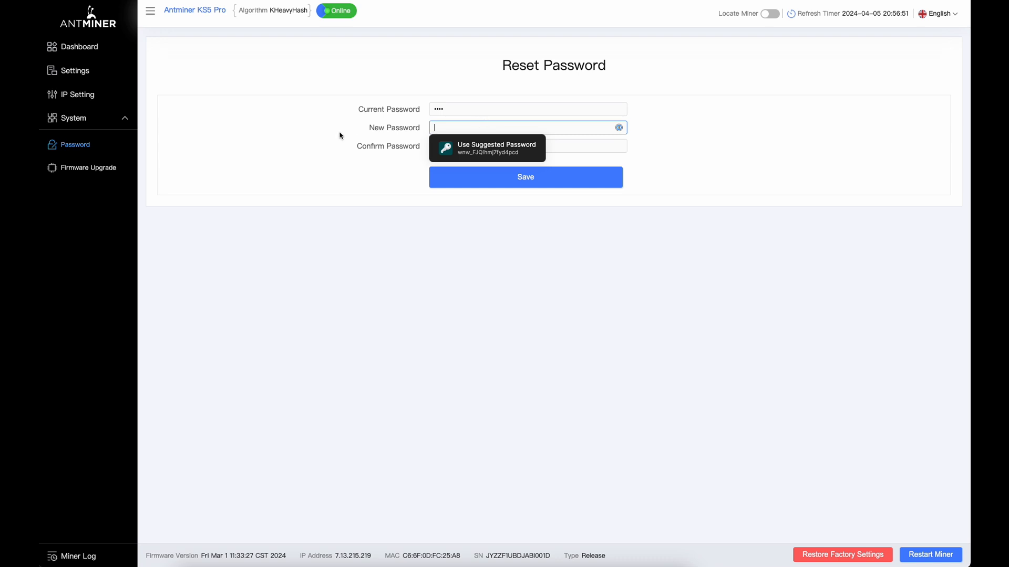
left_click(487, 148)
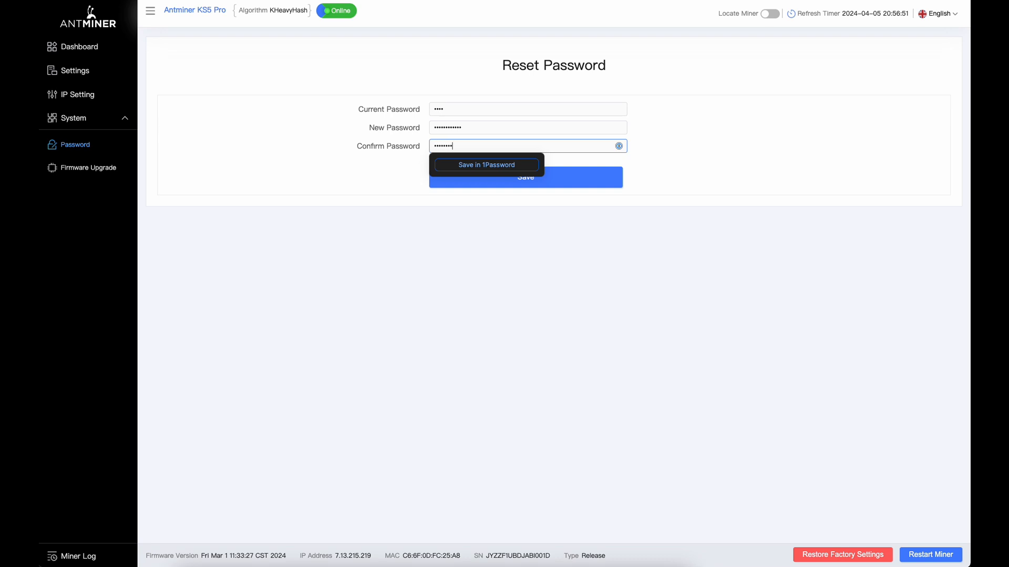
left_click(525, 176)
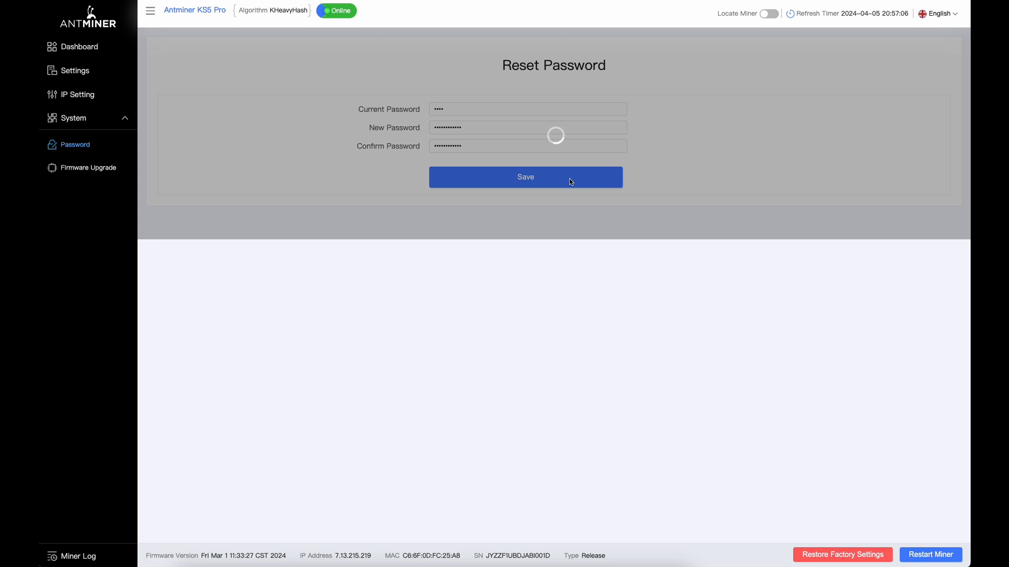
Step: Sign back in to the miner as root with the new password
left_click(525, 177)
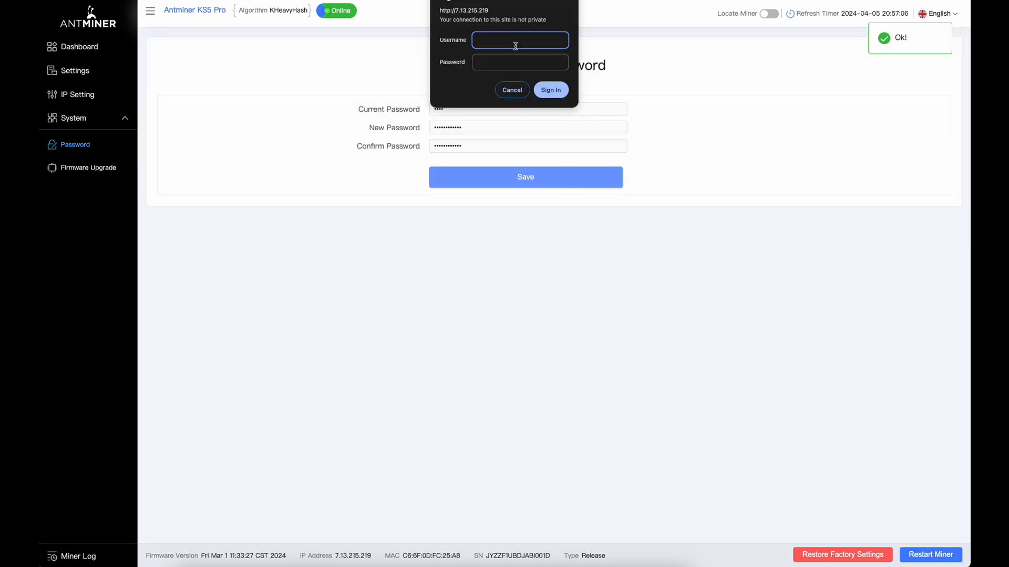
type("root")
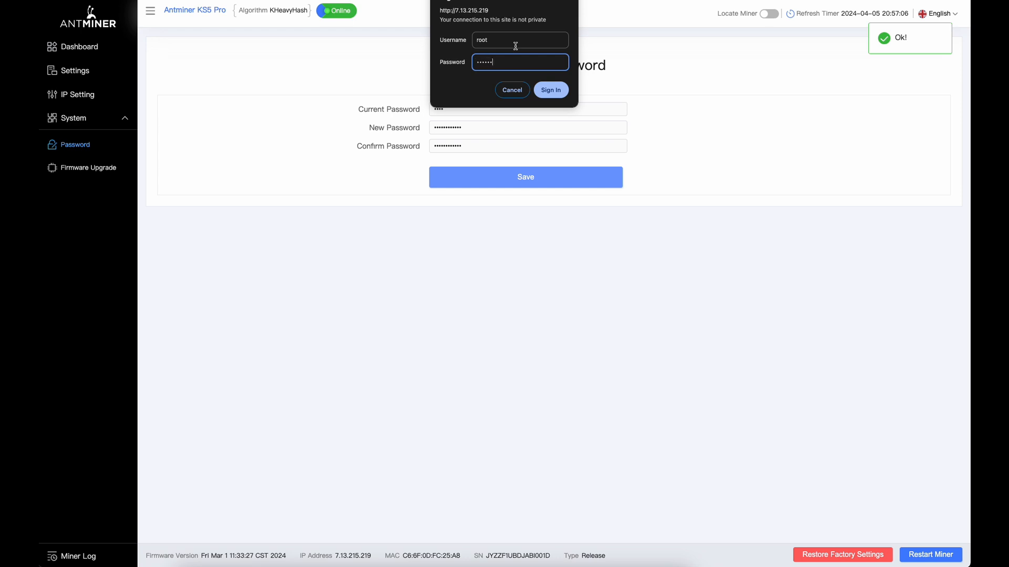
left_click(549, 89)
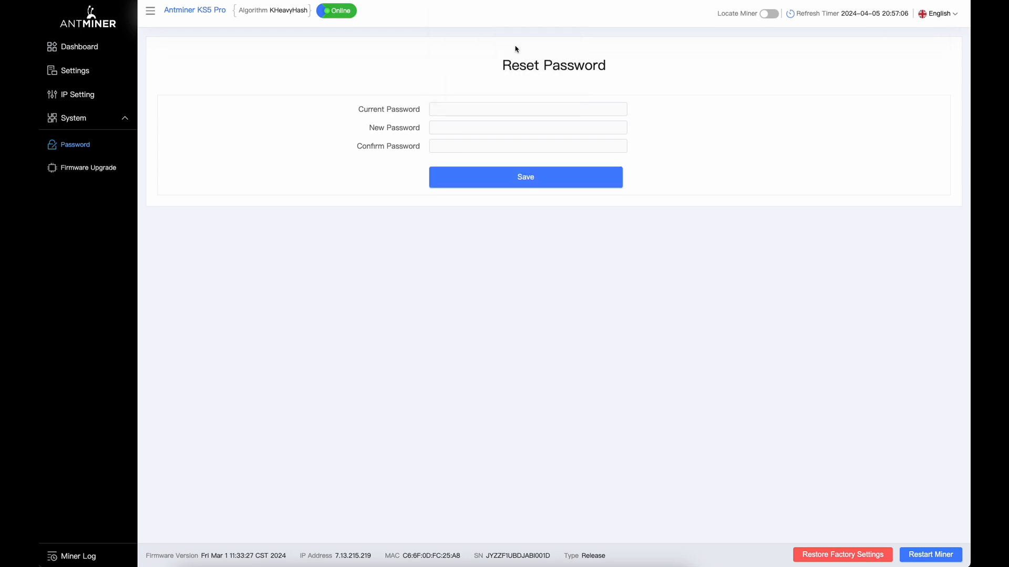
mouse_move(88, 168)
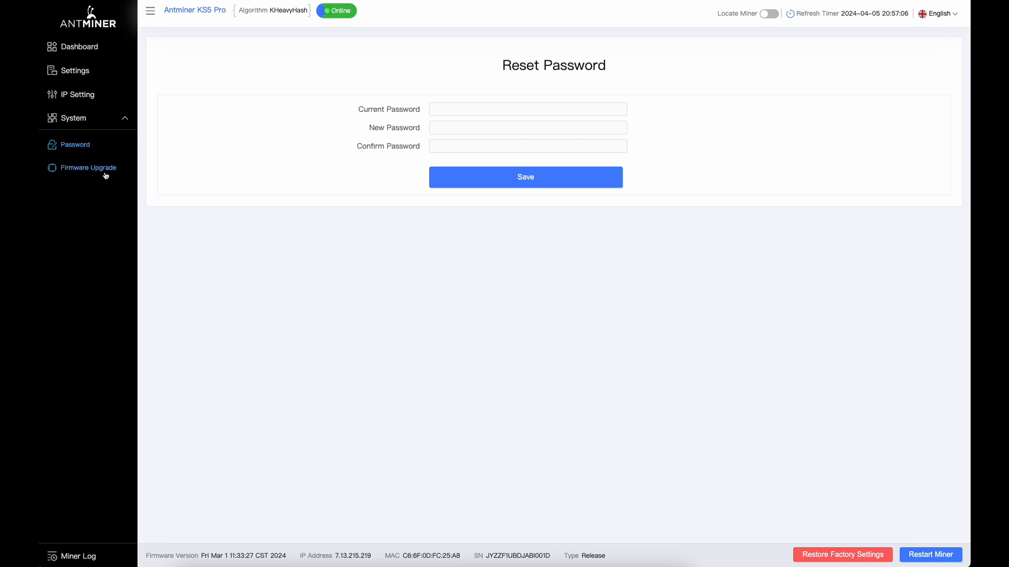
Step: Glance at the Firmware Upgrade page, then return to the pool and fan settings
left_click(88, 168)
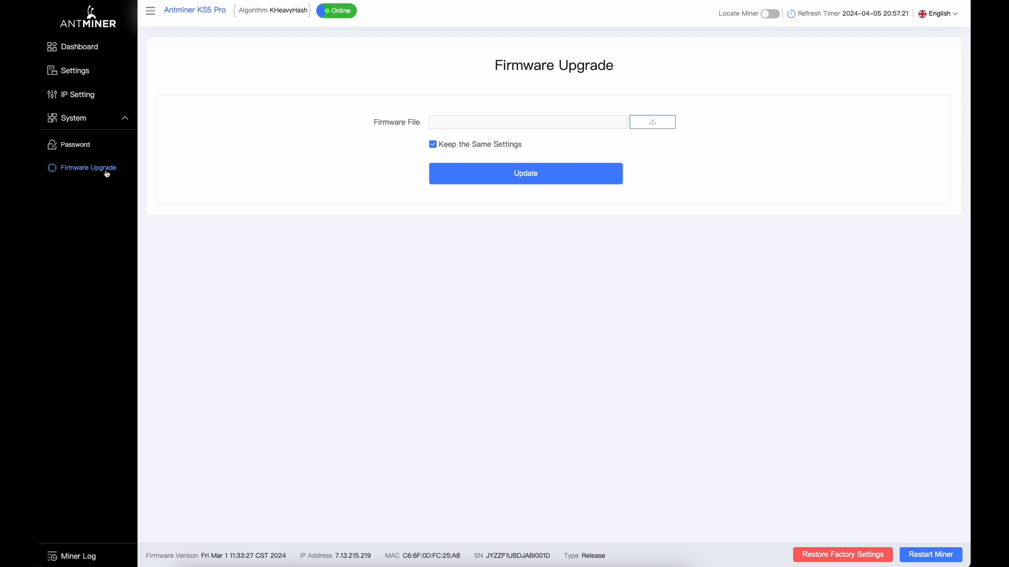
mouse_move(74, 70)
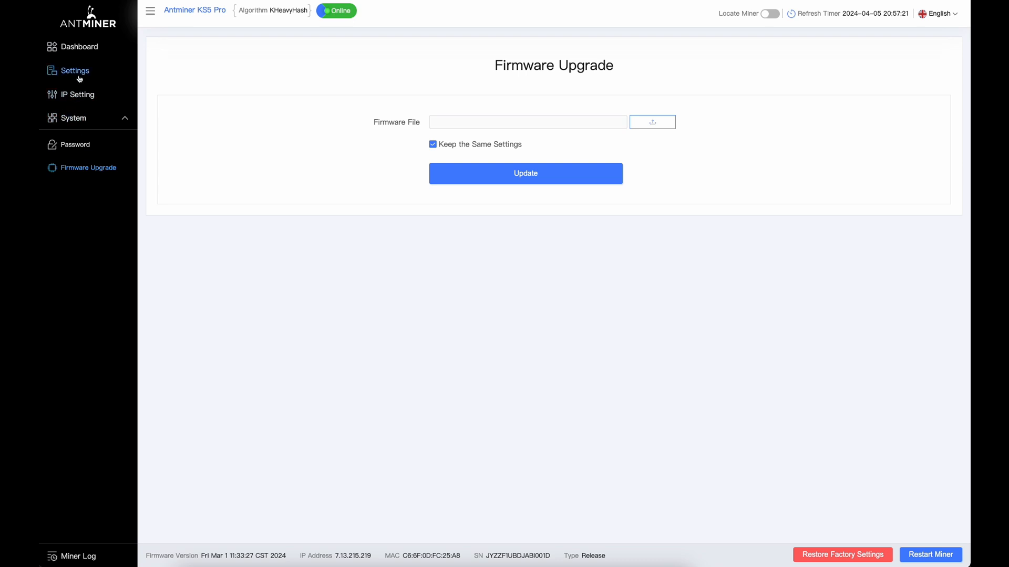
left_click(75, 71)
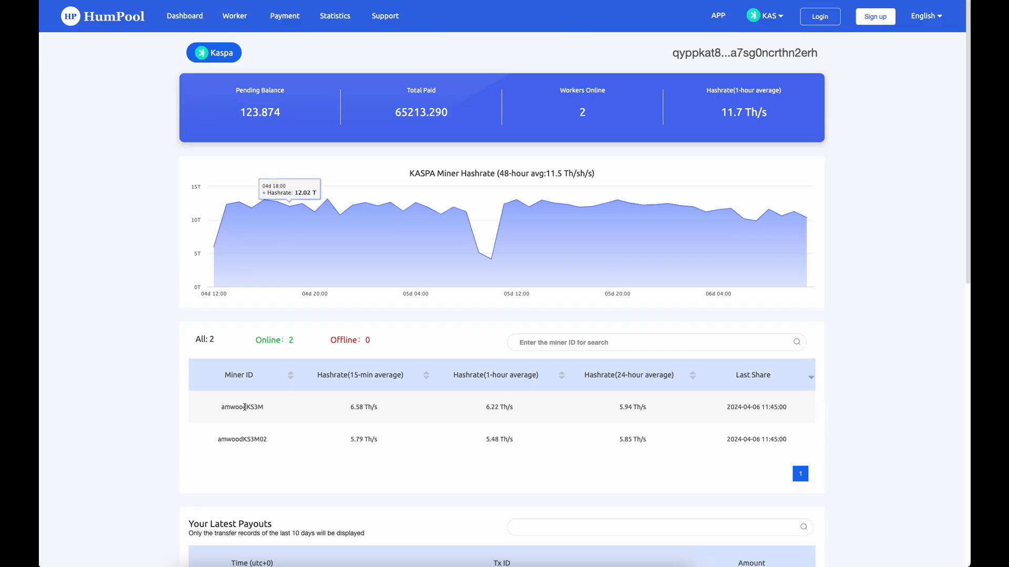
mouse_move(301, 424)
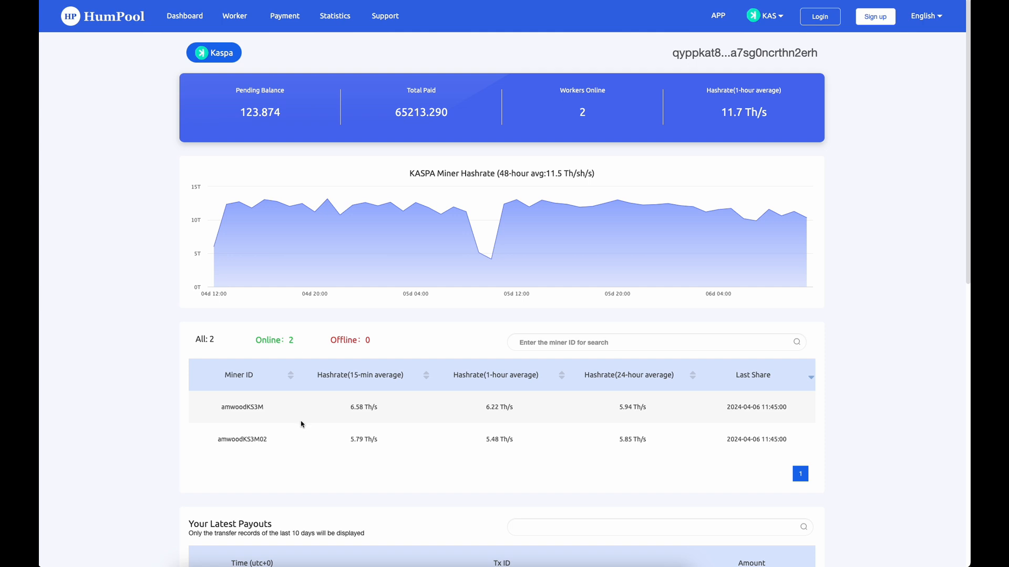
Step: Scroll through the HumPool Kaspa worker table and payouts, then return to the Antminer settings
scroll("down", 3)
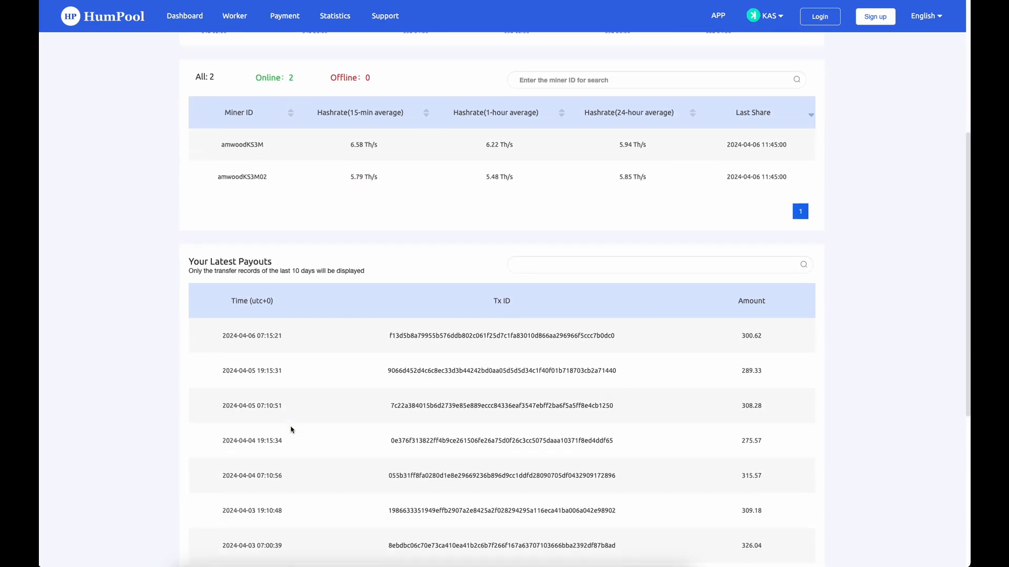
scroll("up", 3)
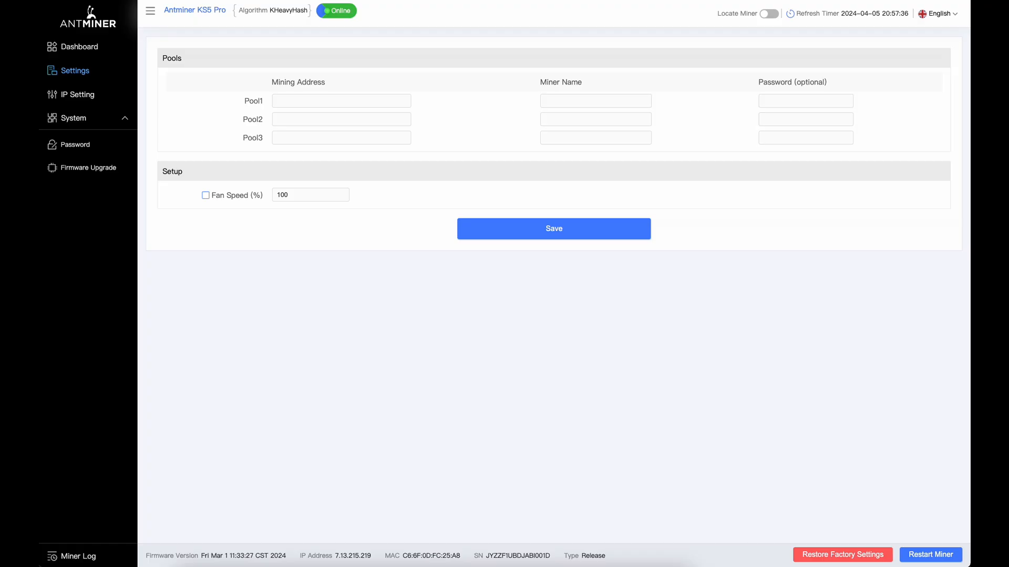
left_click(553, 228)
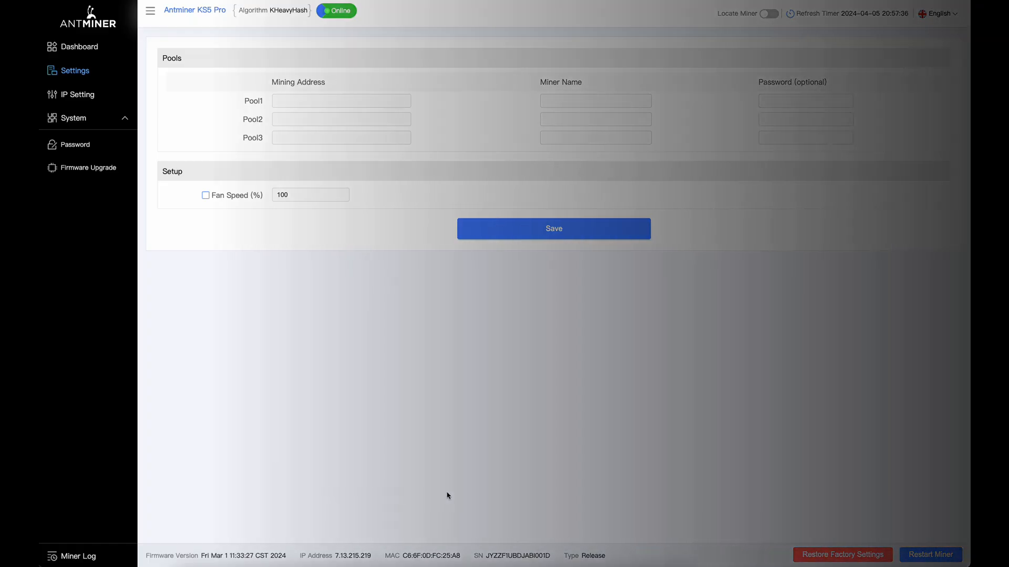
left_click(78, 47)
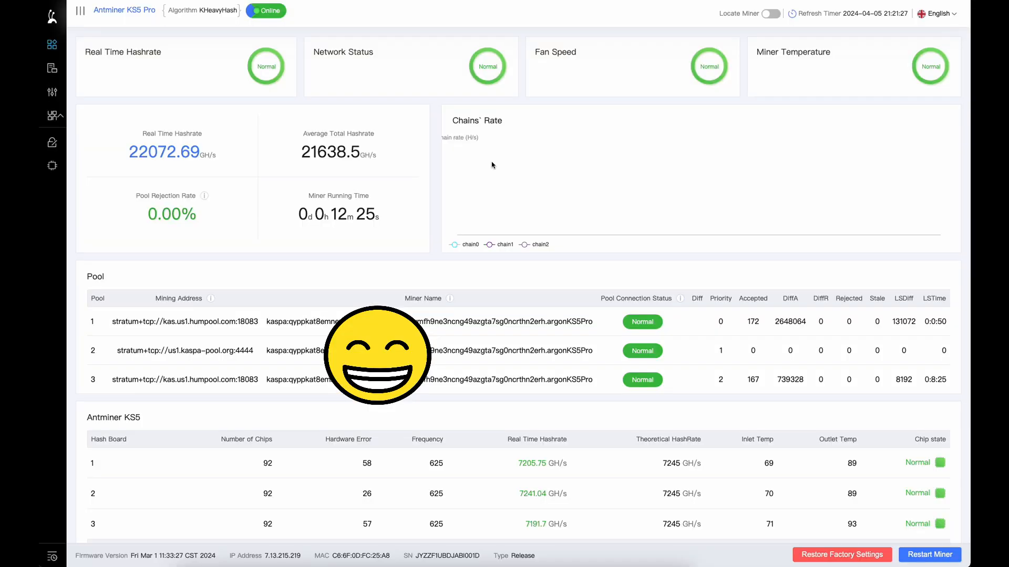
mouse_move(209, 168)
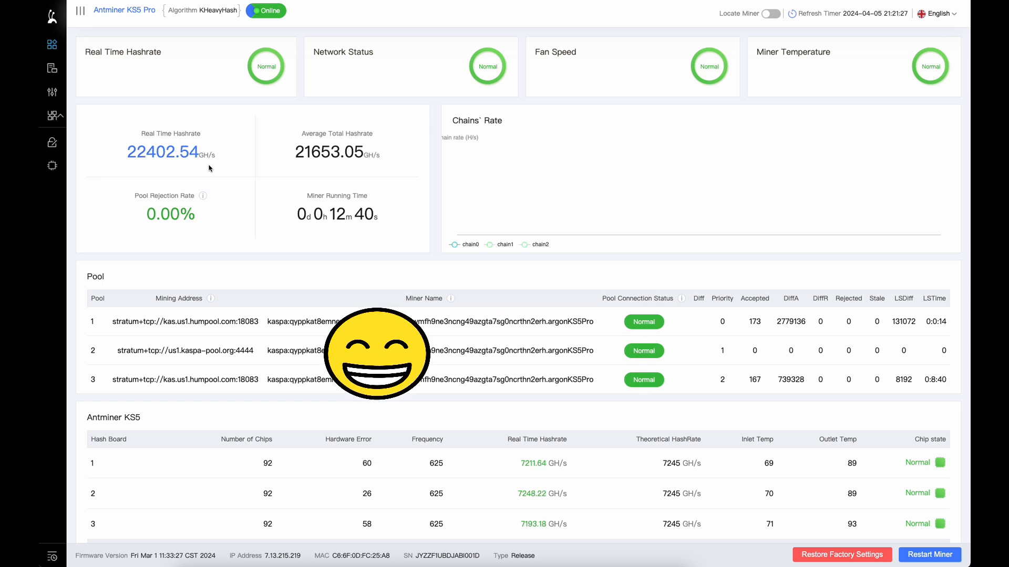
Step: Highlight the roughly 22,000 GH/s real-time hashrate with all three pools Normal
double_click(162, 152)
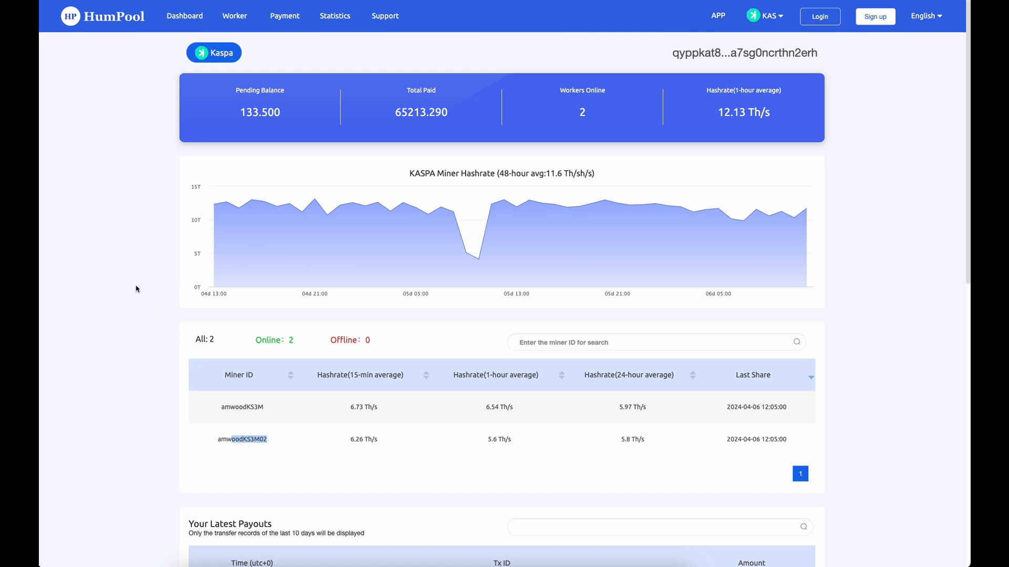
Step: Reload the HumPool Kaspa page so the argonKS5Pro worker shows as a third online worker
right_click(136, 289)
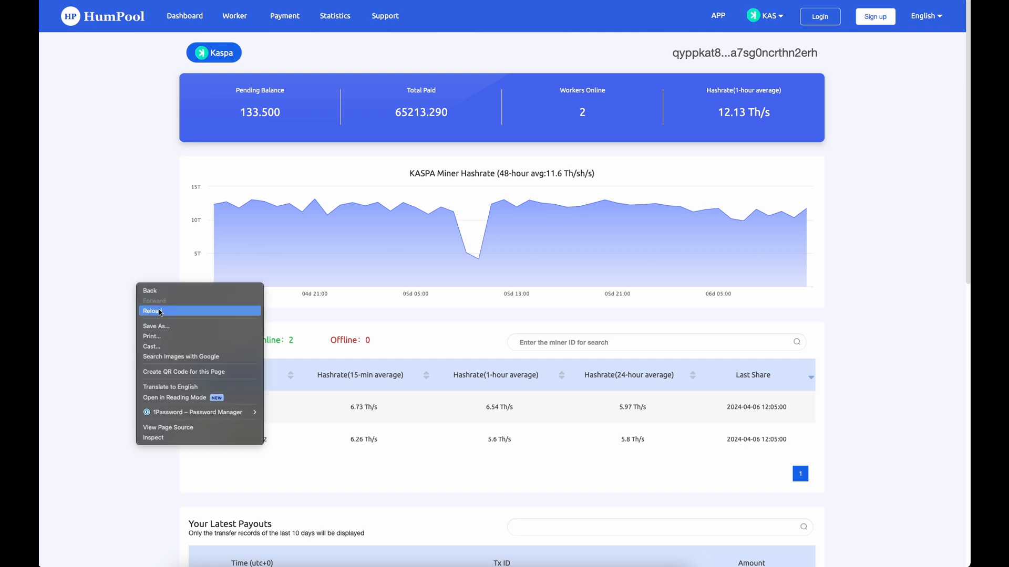
left_click(152, 311)
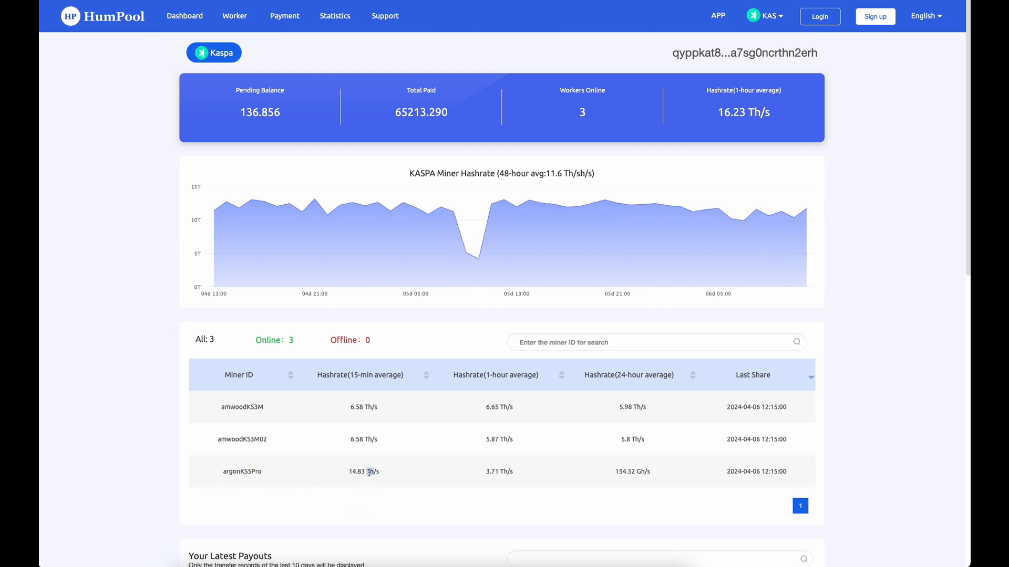
mouse_move(494, 471)
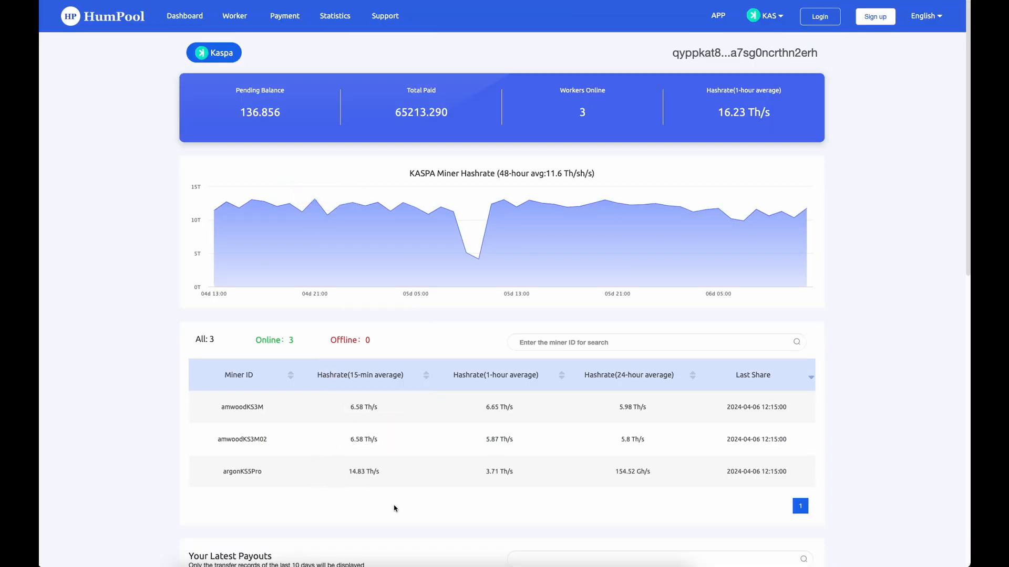
mouse_move(367, 475)
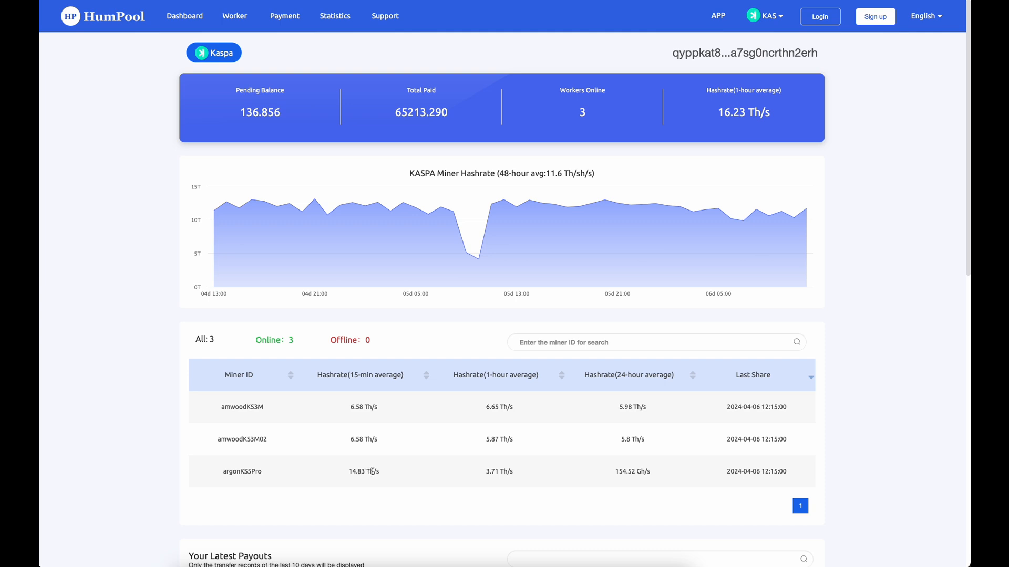
mouse_move(293, 206)
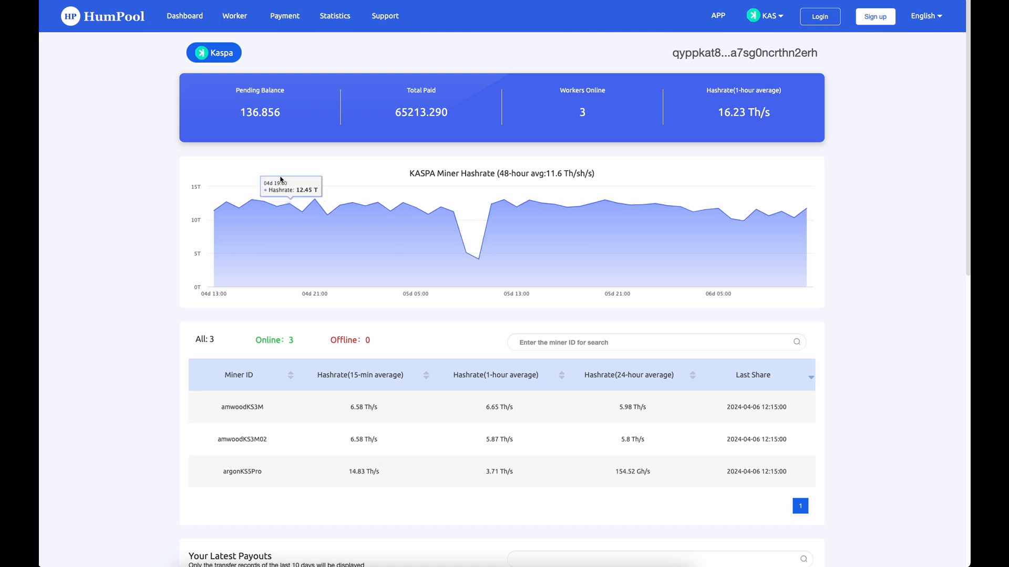
mouse_move(290, 114)
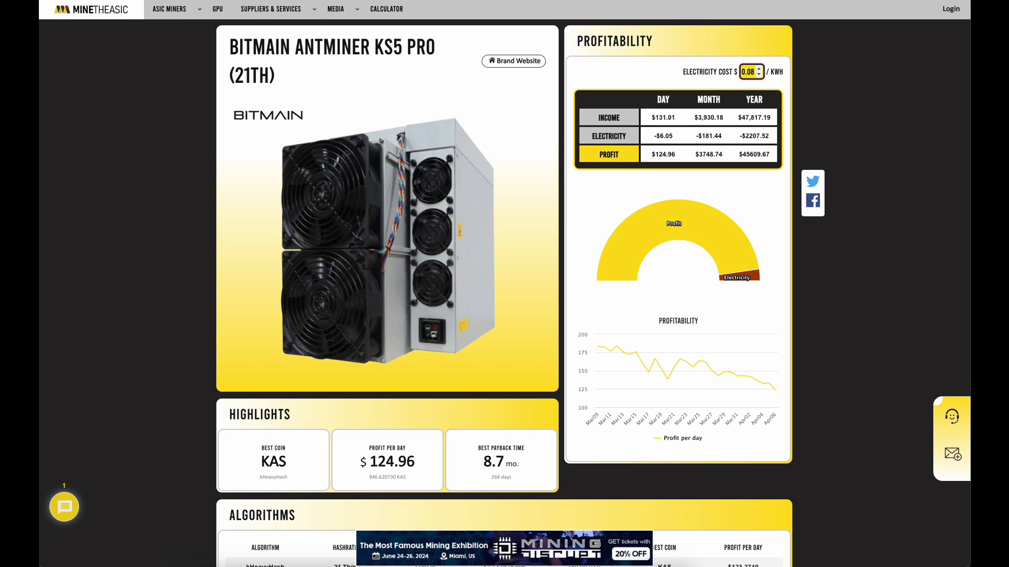
Step: Scroll through MineTheASIC's KS5 Pro profitability, highlights and mineable coins, highlighting the 24-hour KAS output
scroll("down", 3)
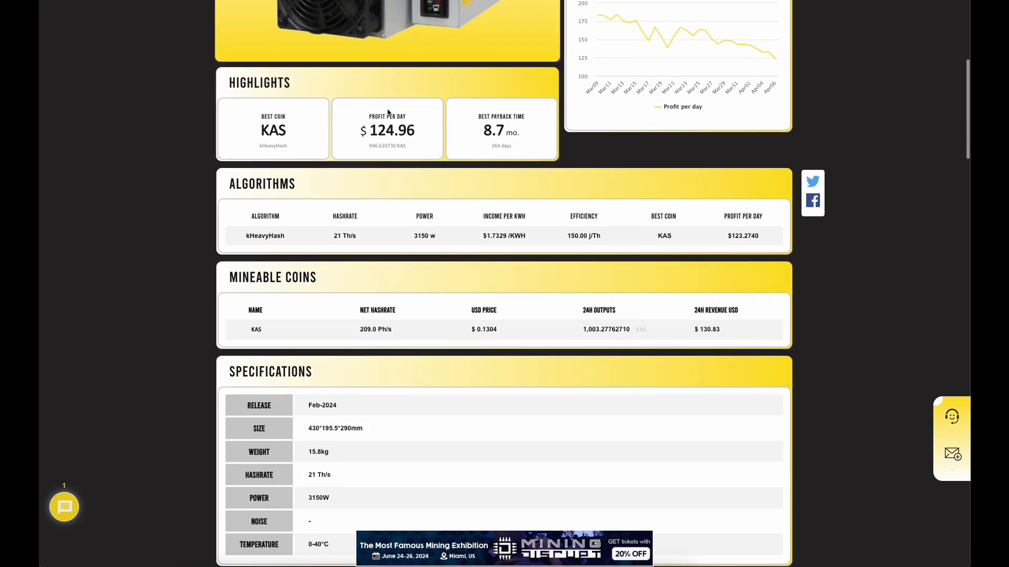
scroll("down", 3)
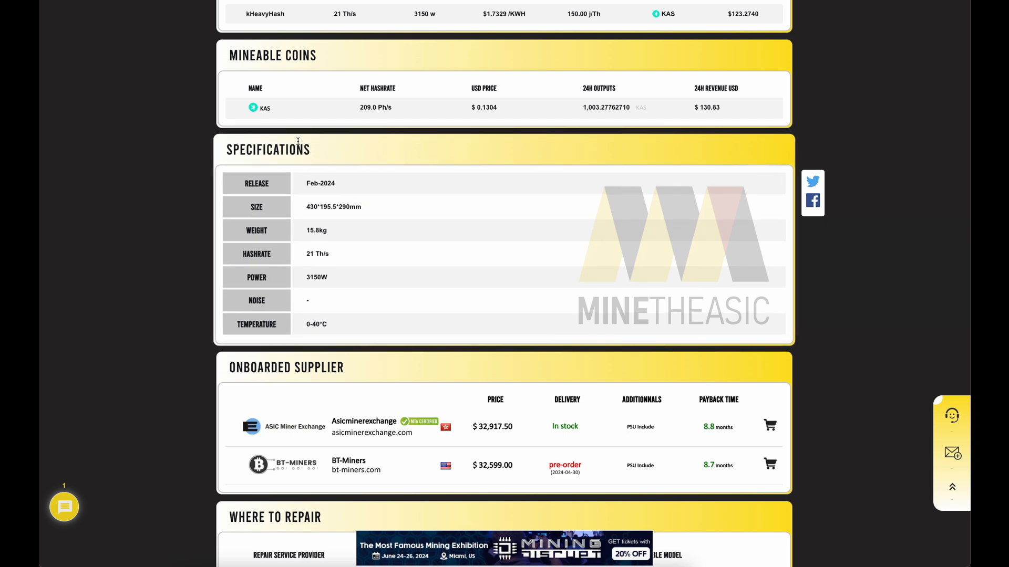
scroll("up", 3)
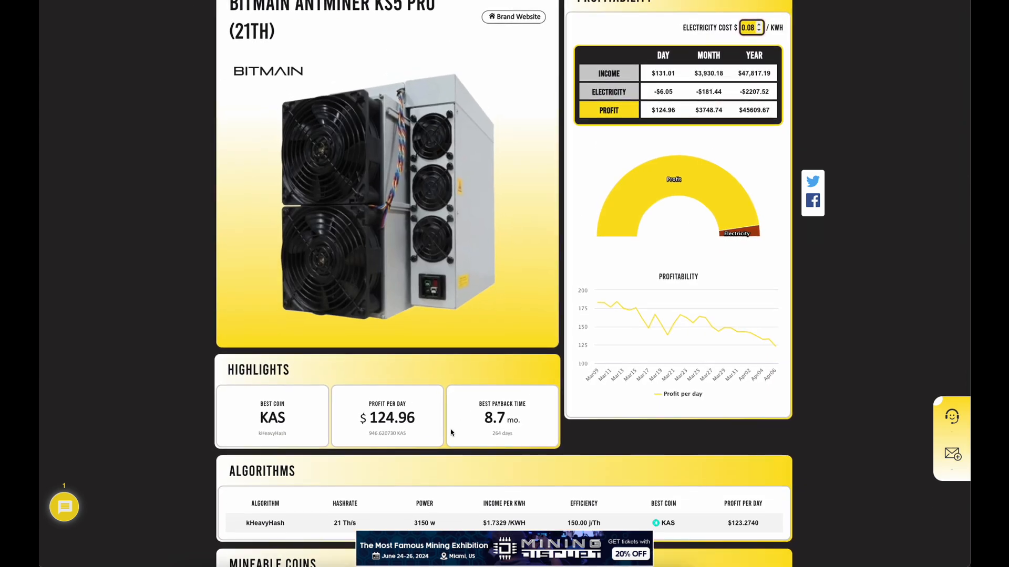
scroll("down", 3)
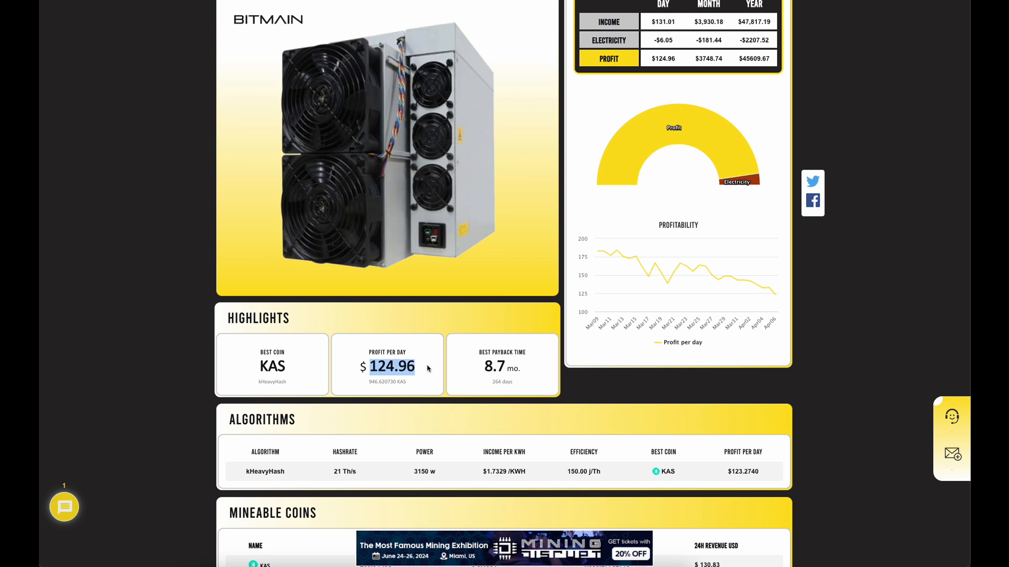
mouse_move(427, 380)
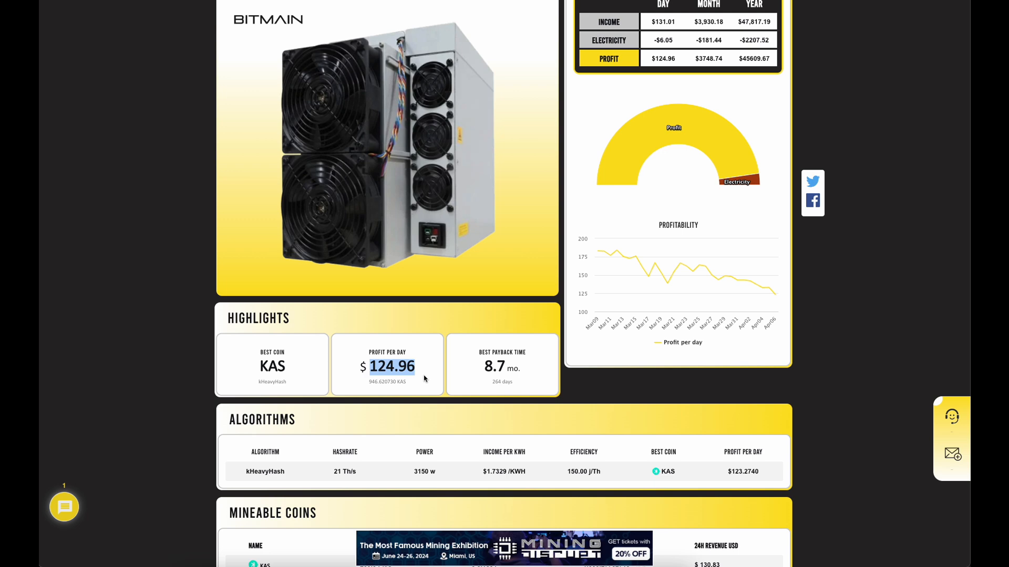
mouse_move(442, 437)
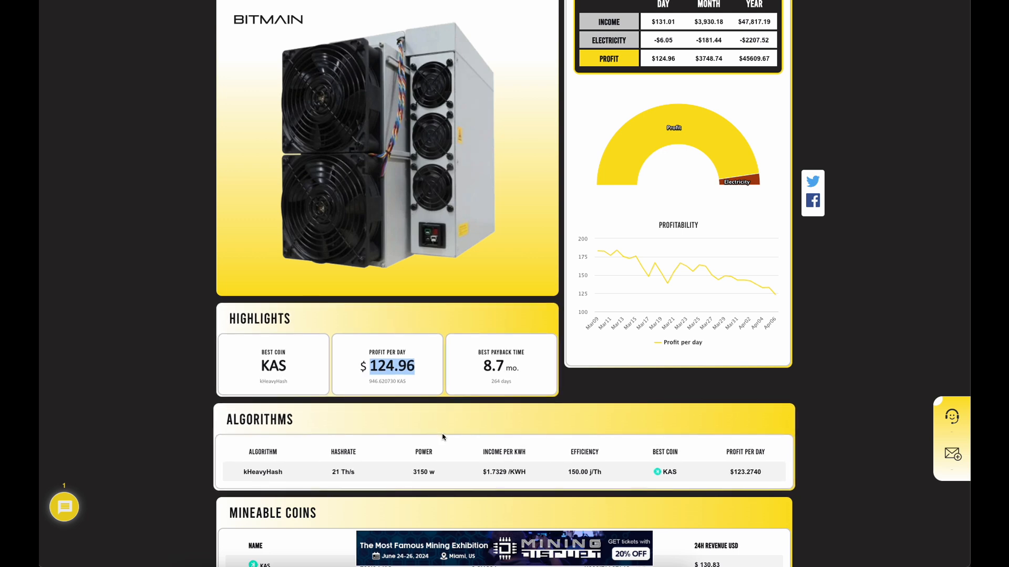
scroll("down", 3)
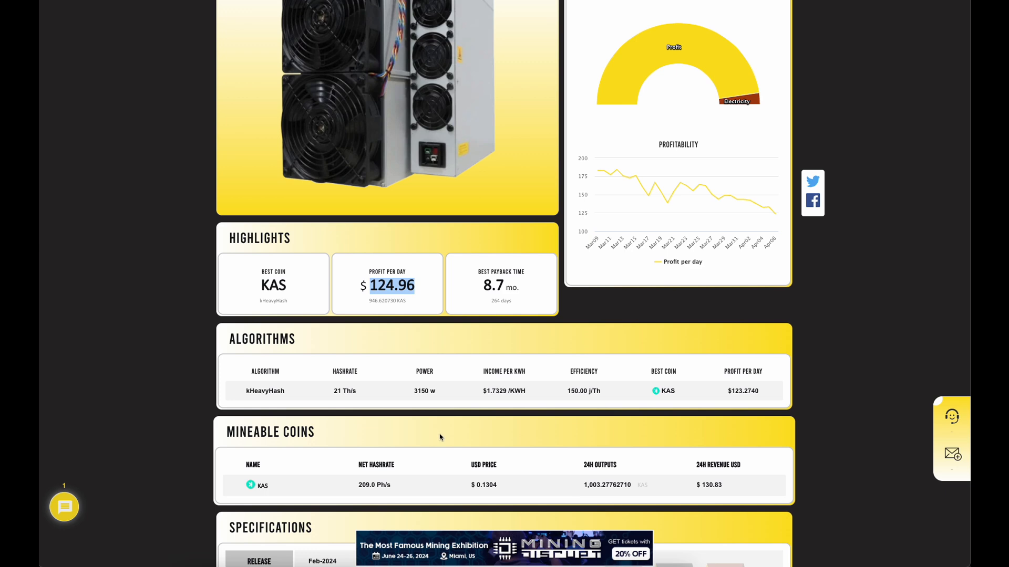
mouse_move(591, 503)
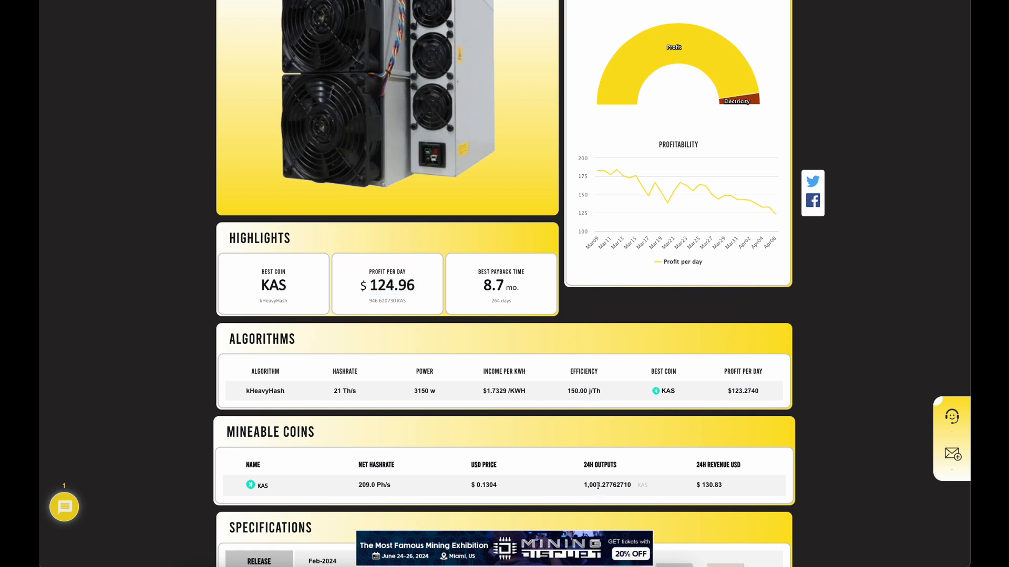
double_click(605, 484)
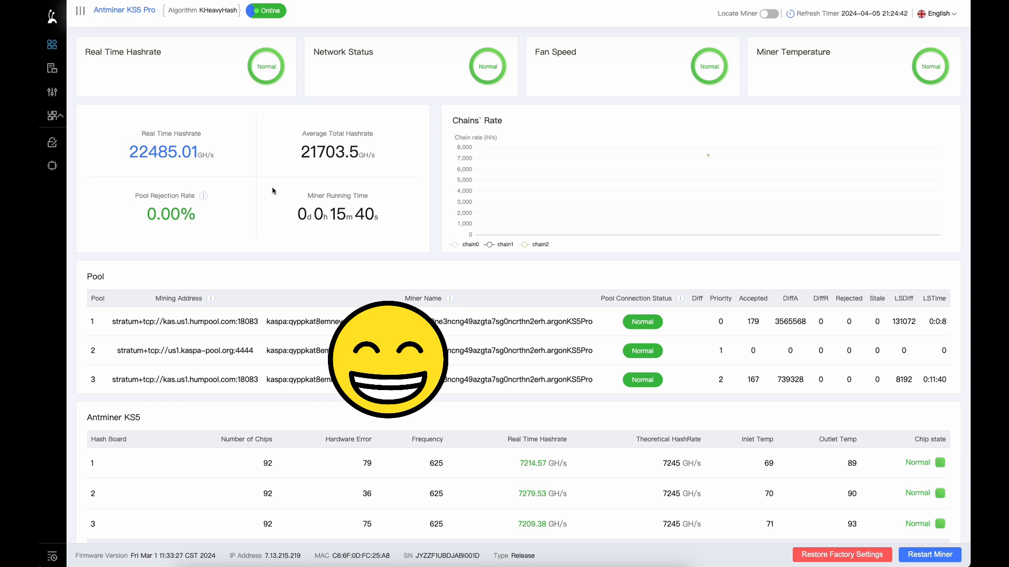
mouse_move(384, 419)
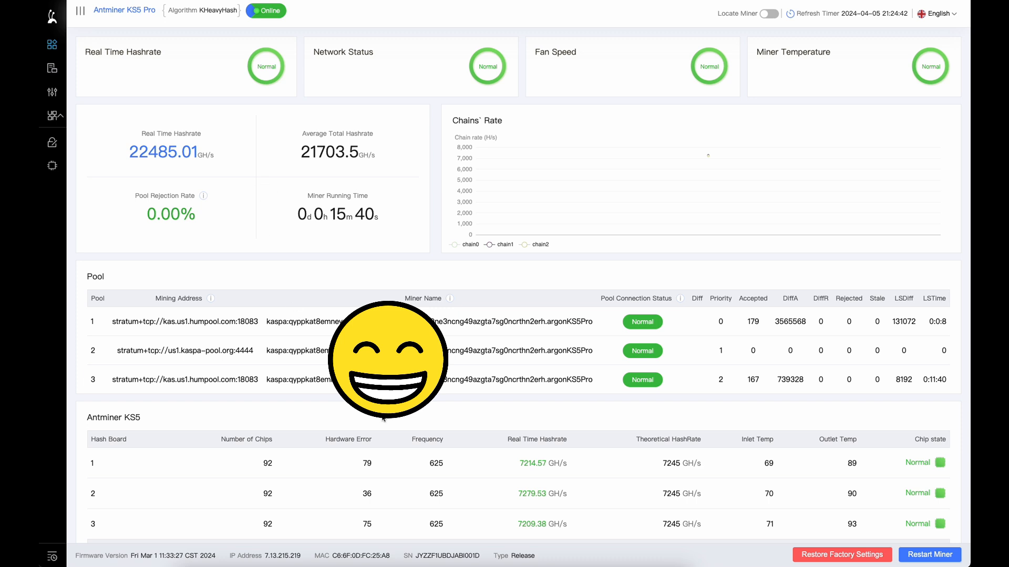